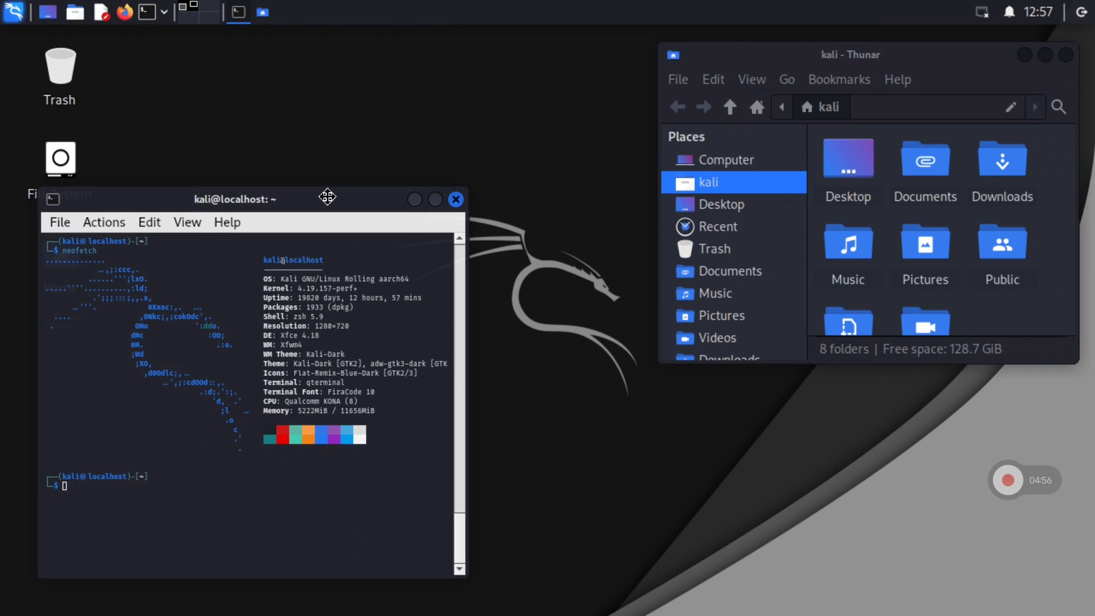
pyautogui.moveTo(997, 504)
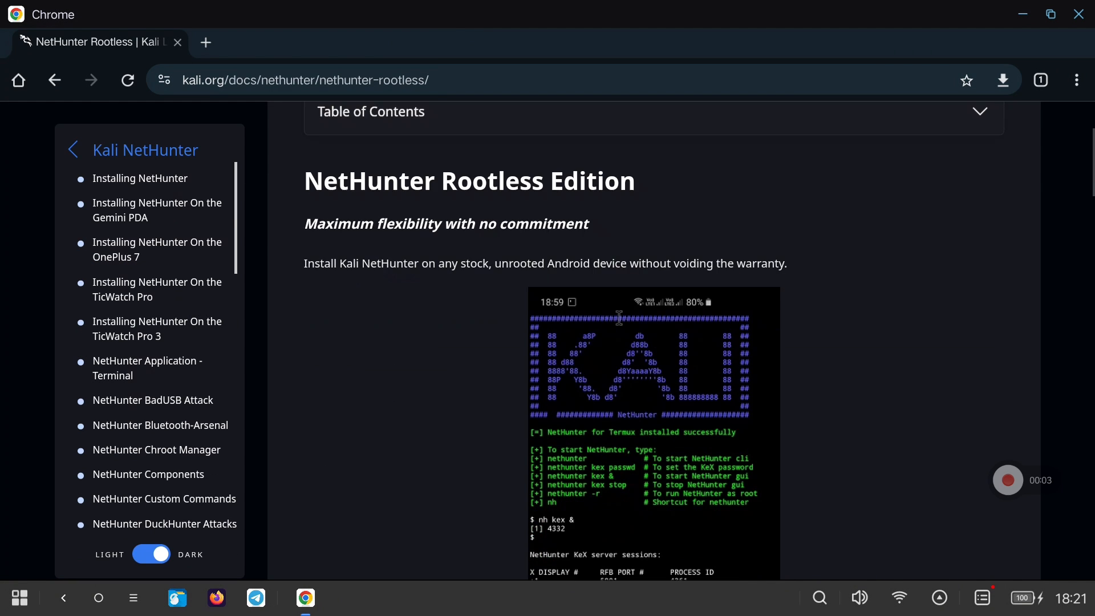
# Step: Scroll the NetHunter Rootless docs down to the Installation commands
pyautogui.scroll(-3)
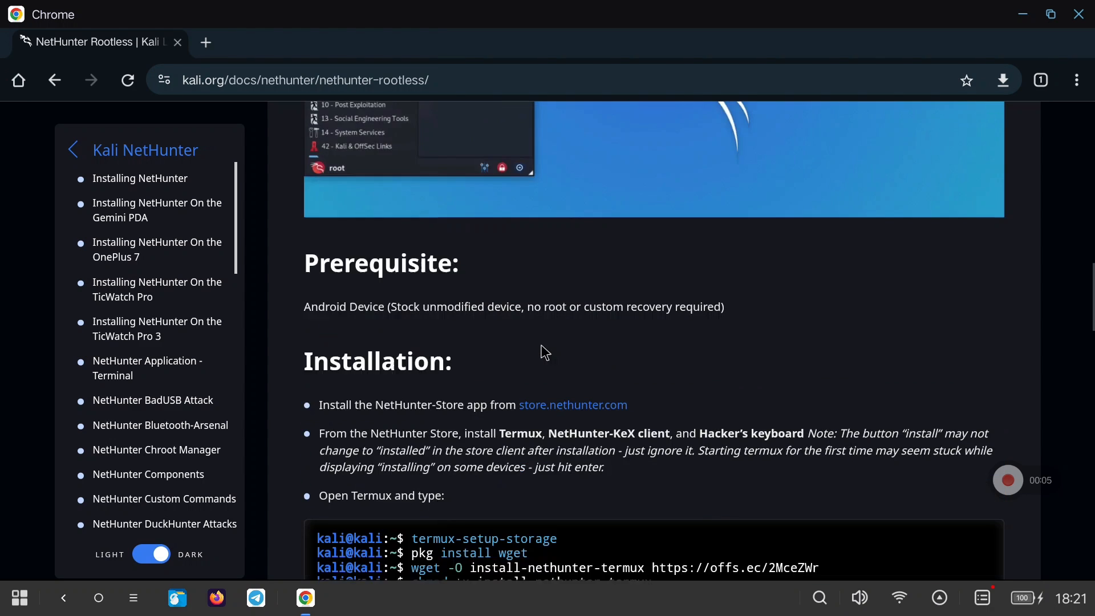
pyautogui.scroll(-3)
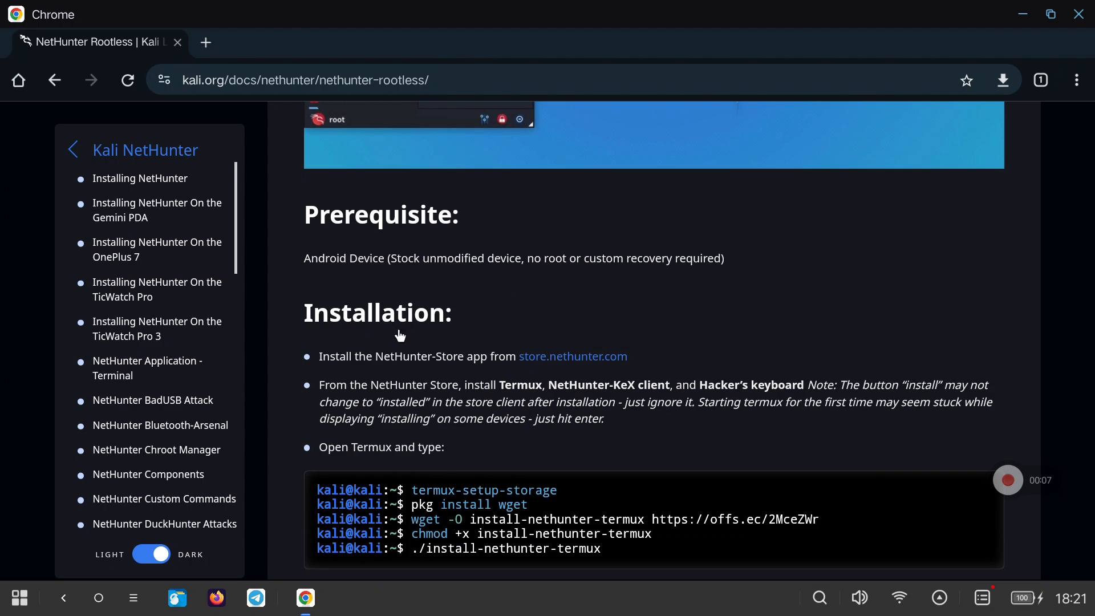
pyautogui.scroll(-3)
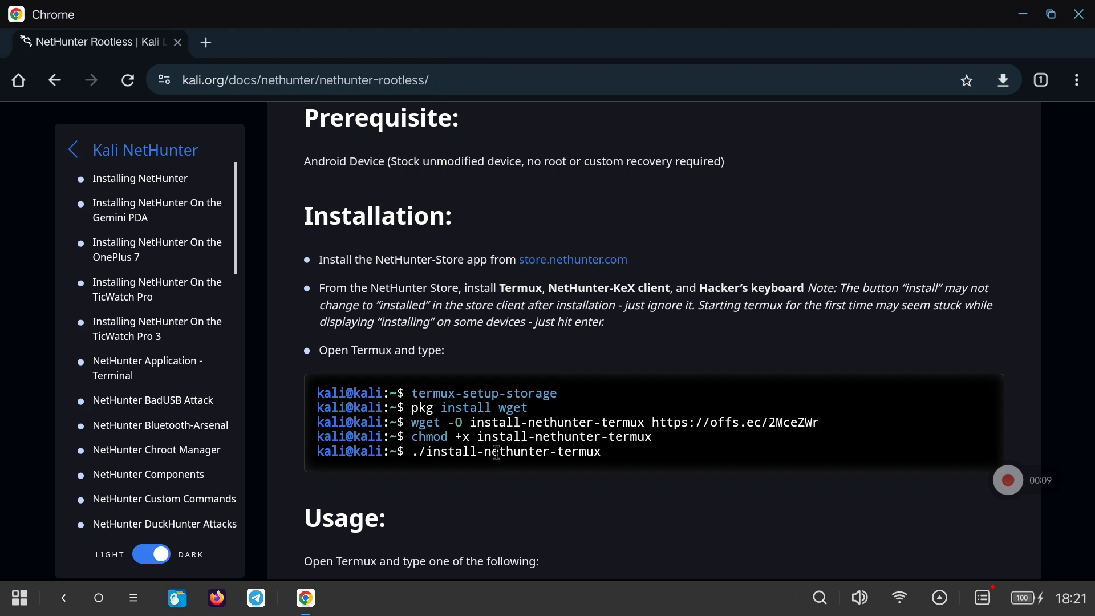
pyautogui.moveTo(498, 452)
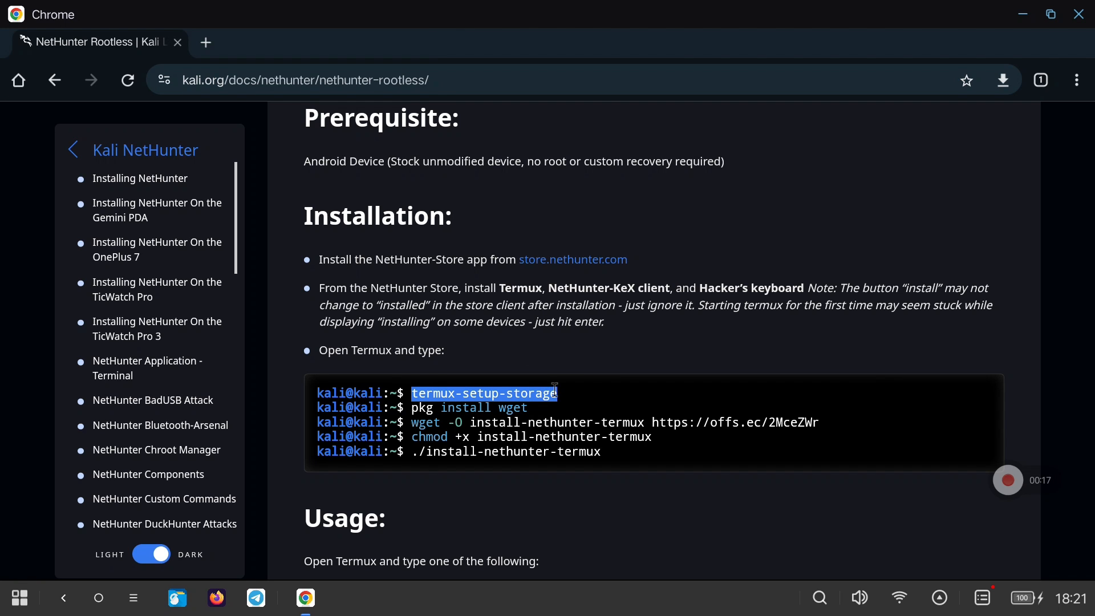
# Step: Run termux-setup-storage in Termux, then install wget with pkg install wget
pyautogui.click(596, 187)
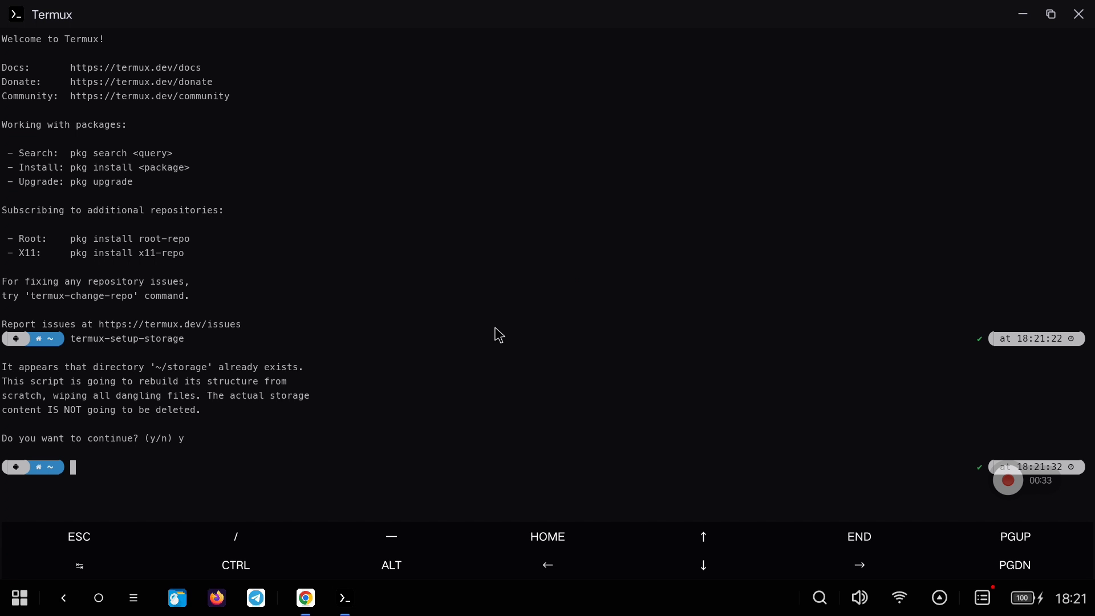
pyautogui.click(306, 598)
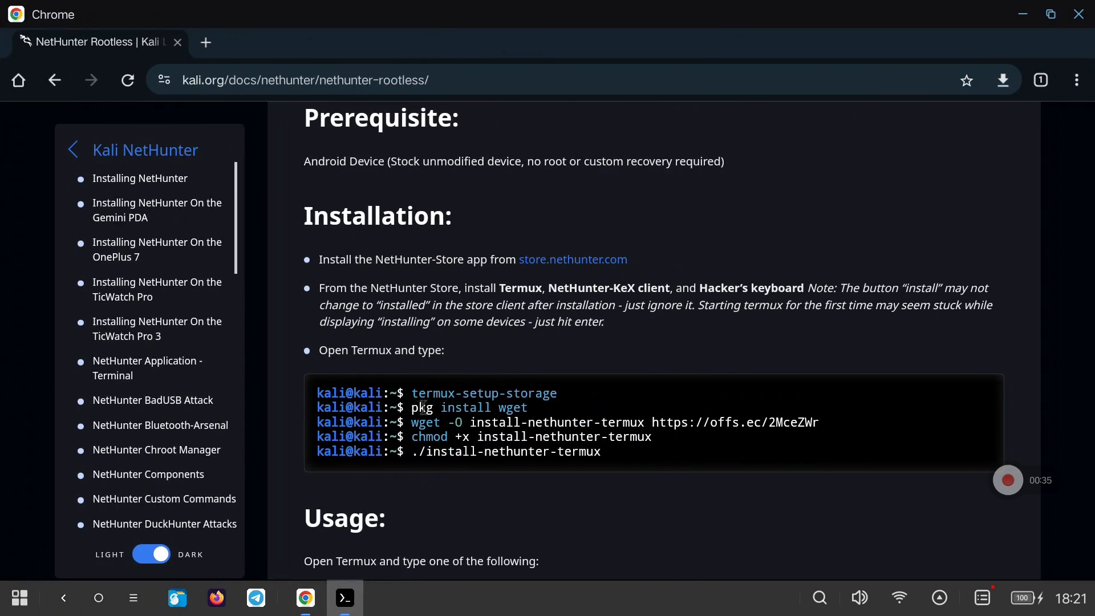
pyautogui.moveTo(533, 412)
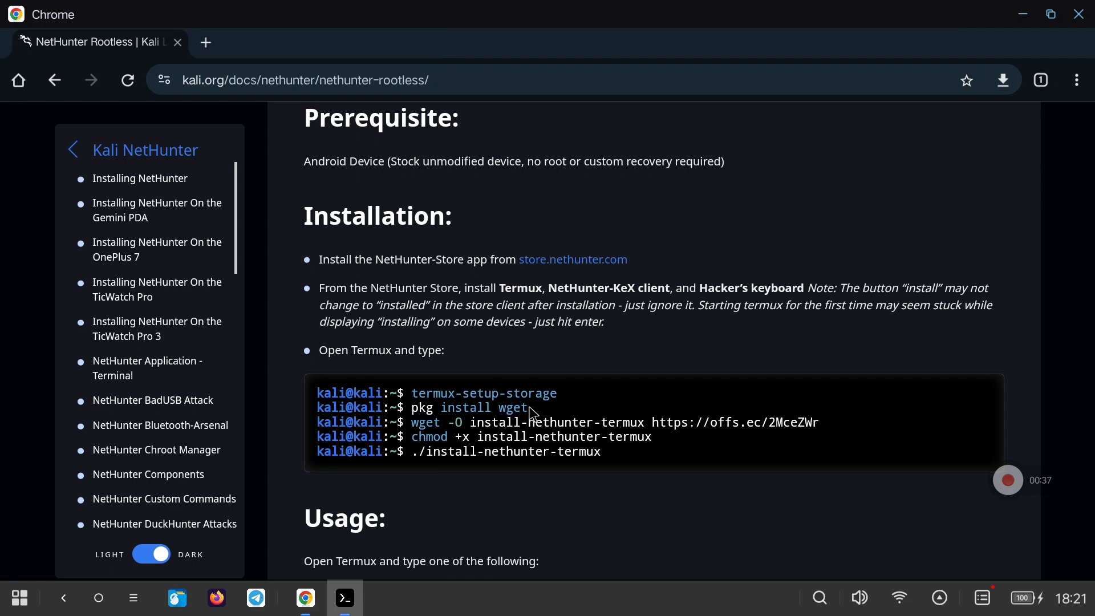
pyautogui.doubleClick(466, 409)
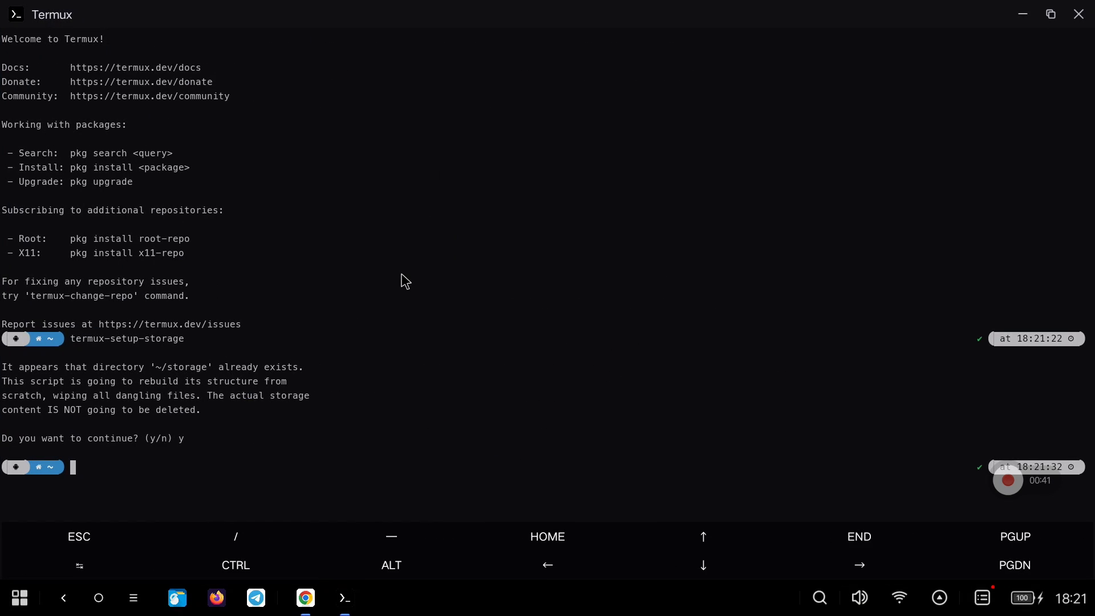
pyautogui.write('pkg install wget')
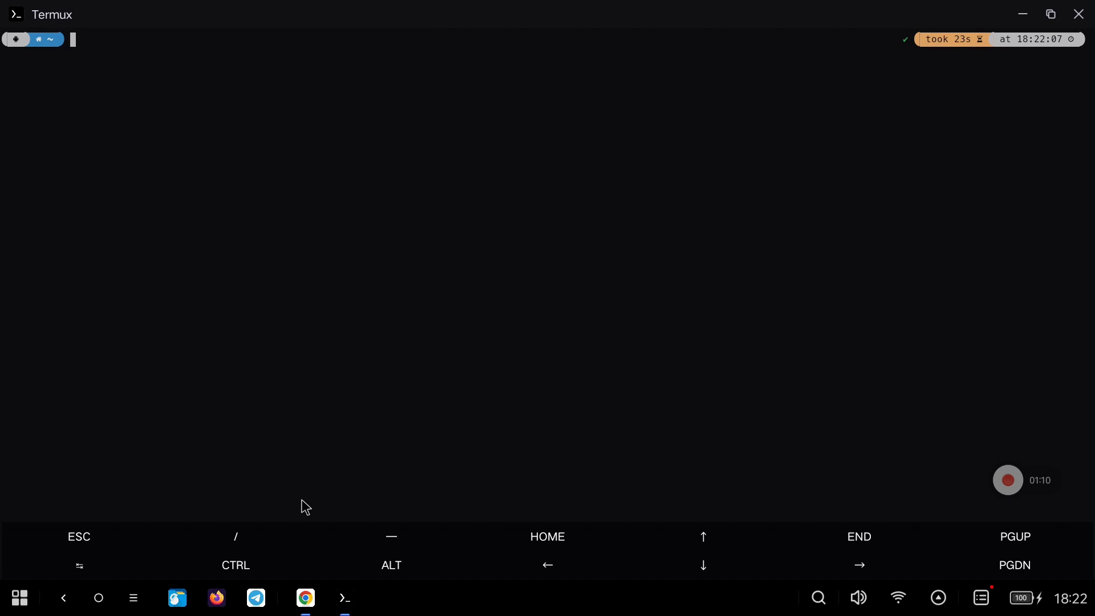
# Step: Copy the wget -O download command from the docs, run it, and list the home folder with ls
pyautogui.click(305, 599)
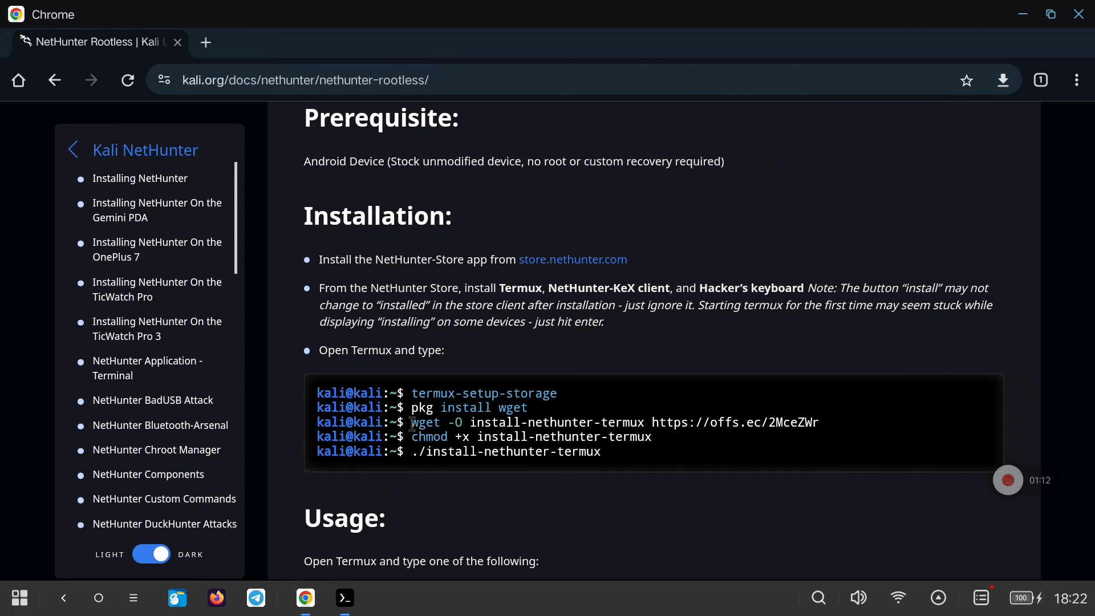
pyautogui.moveTo(412, 422); pyautogui.dragTo(819, 422)
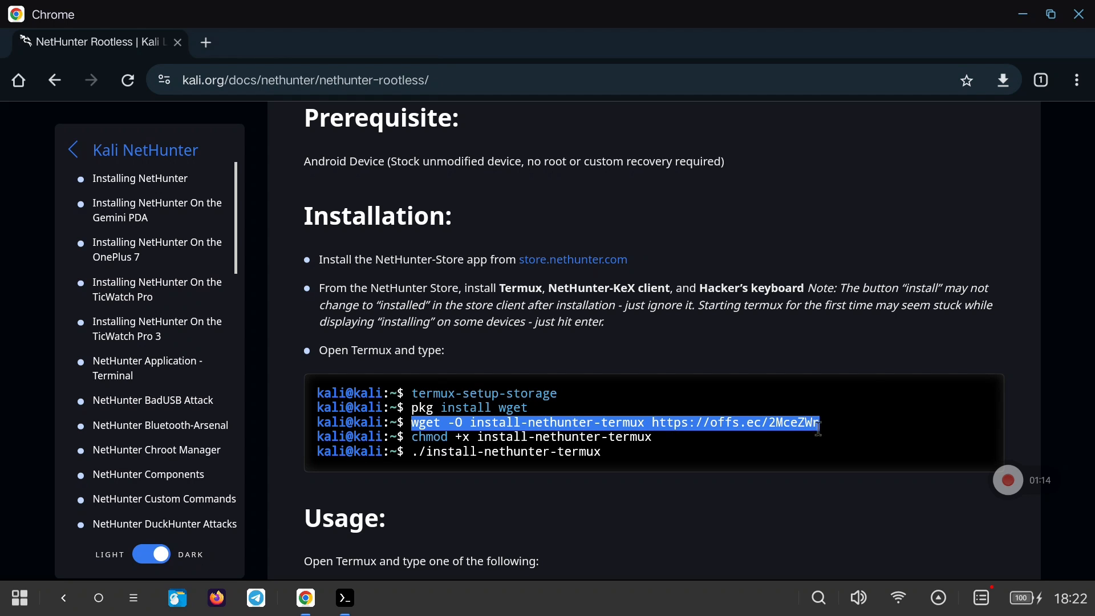
pyautogui.moveTo(361, 602)
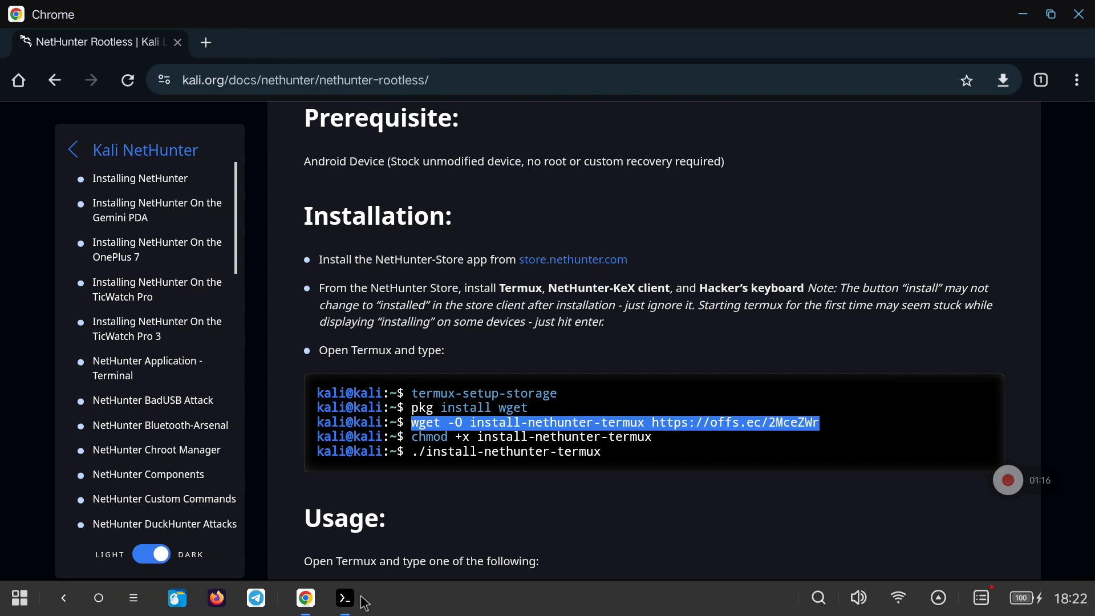
pyautogui.click(344, 598)
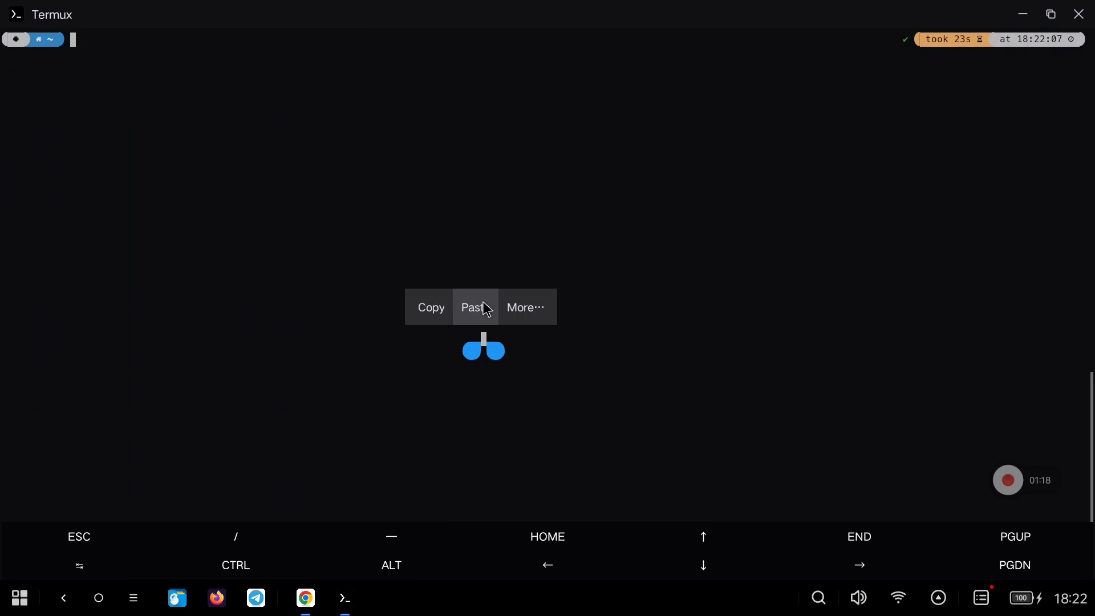
pyautogui.click(475, 307)
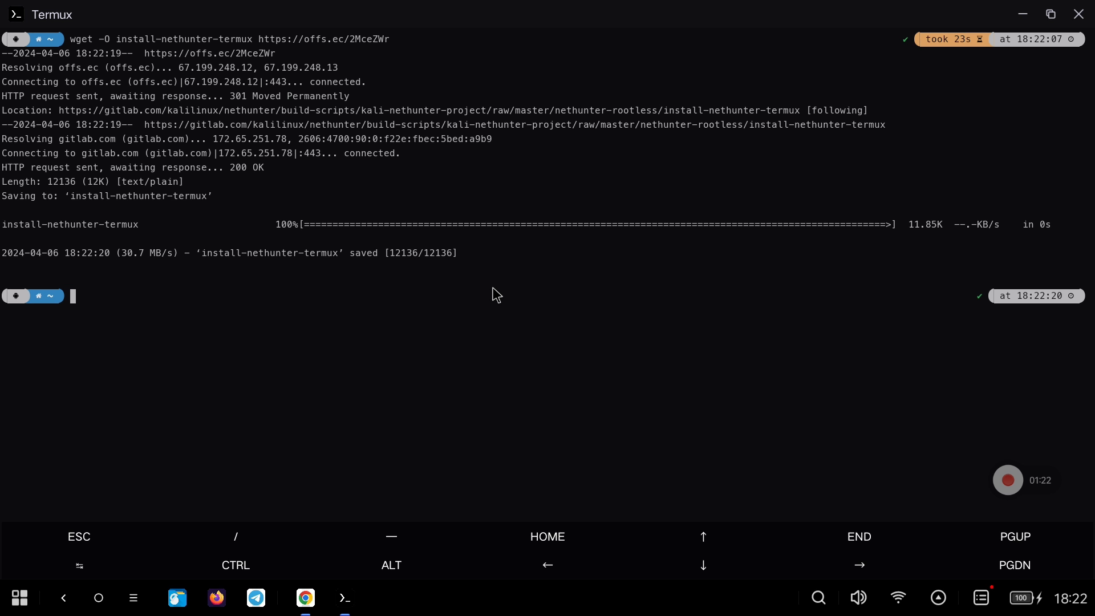
pyautogui.moveTo(124, 302)
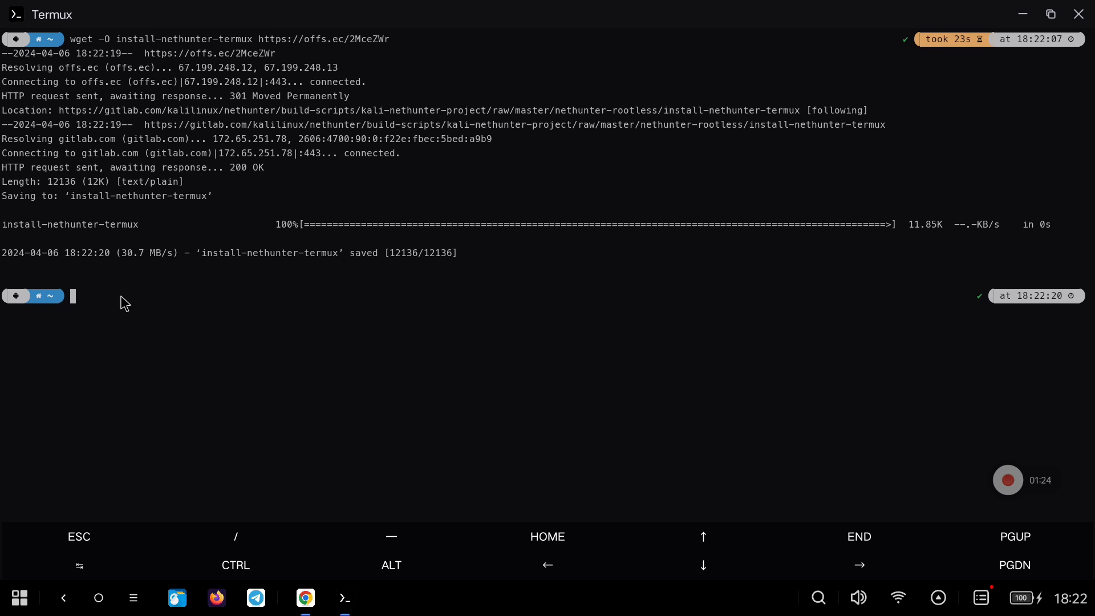
pyautogui.write('ls')
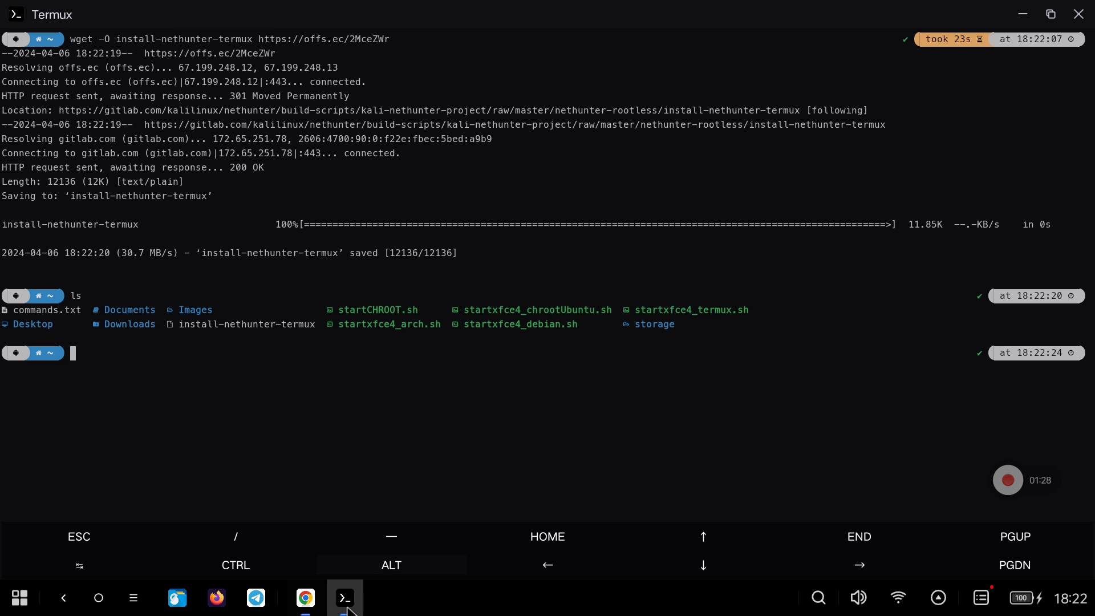
# Step: Make the installer executable with chmod +x install-nethunter-termux and launch it
pyautogui.click(303, 598)
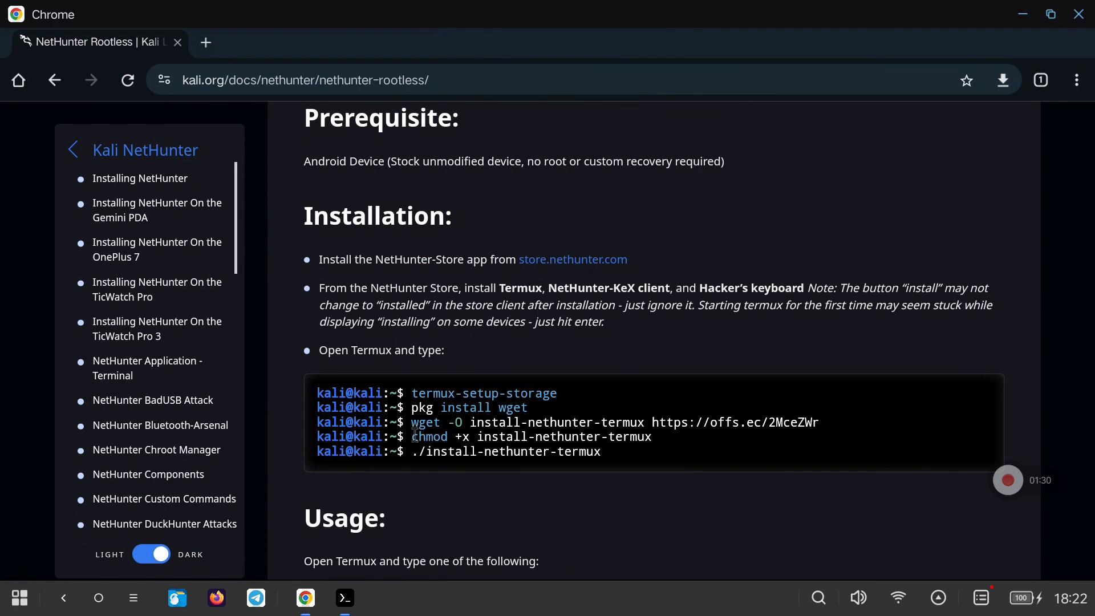
pyautogui.moveTo(412, 437); pyautogui.dragTo(652, 437)
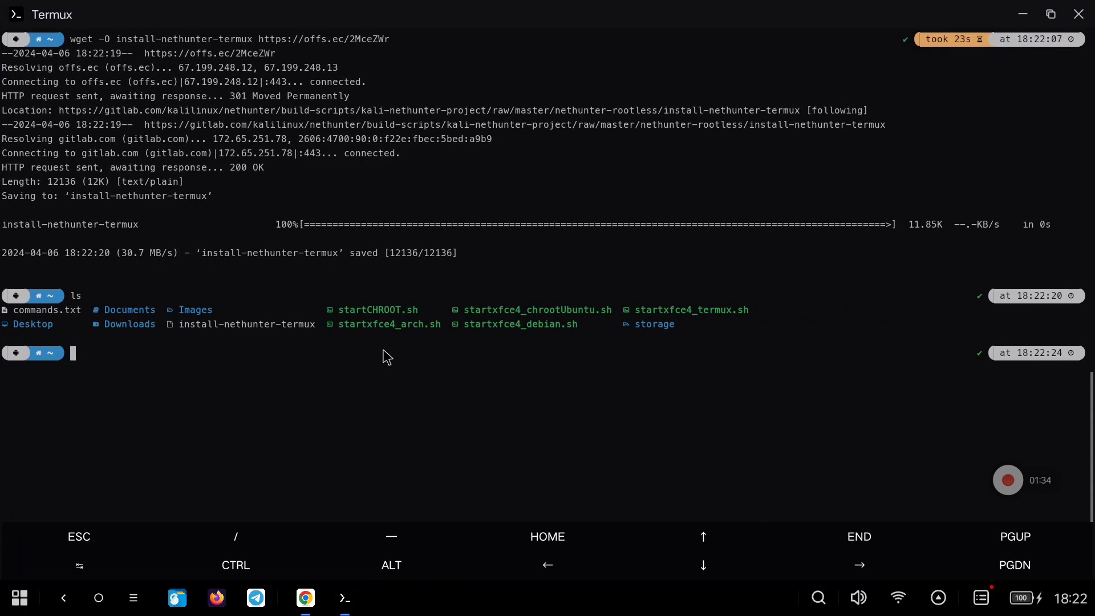
pyautogui.write('chmod +x install-nethunter-termux')
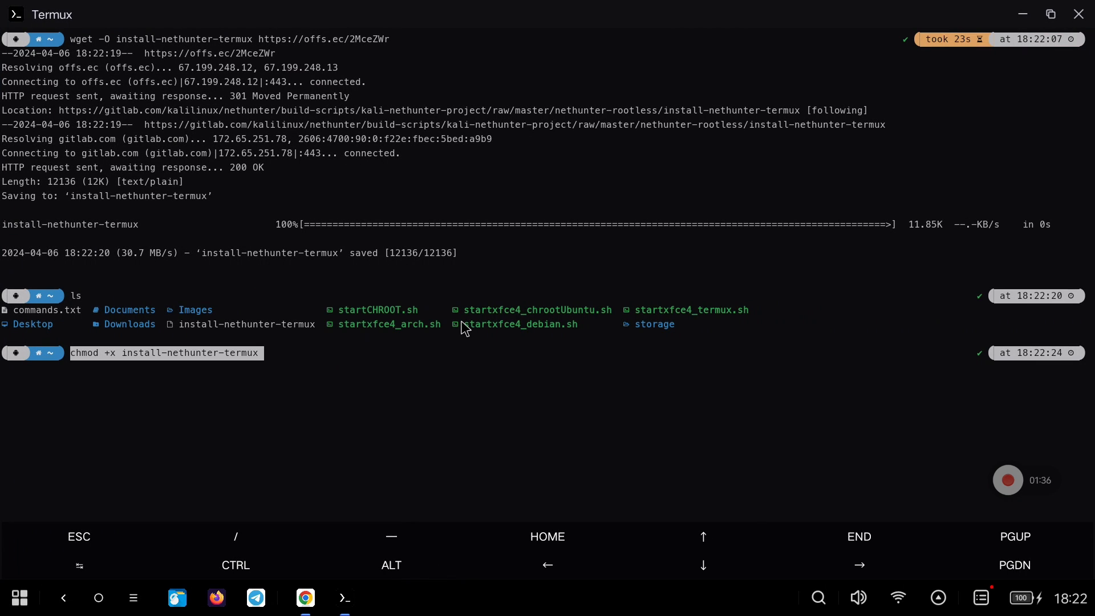
pyautogui.click(304, 597)
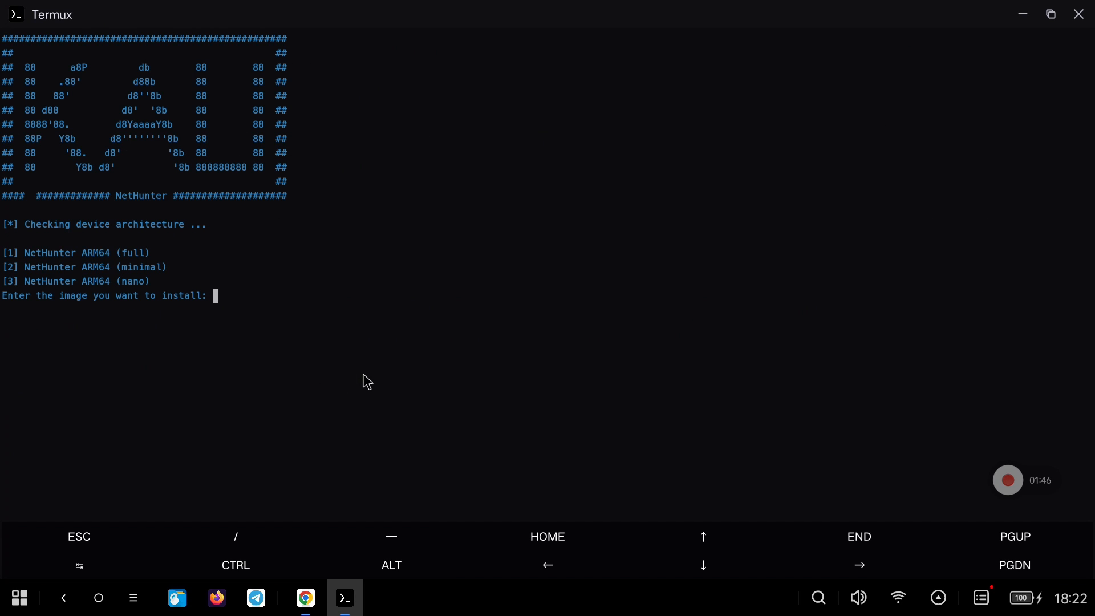
pyautogui.moveTo(134, 292)
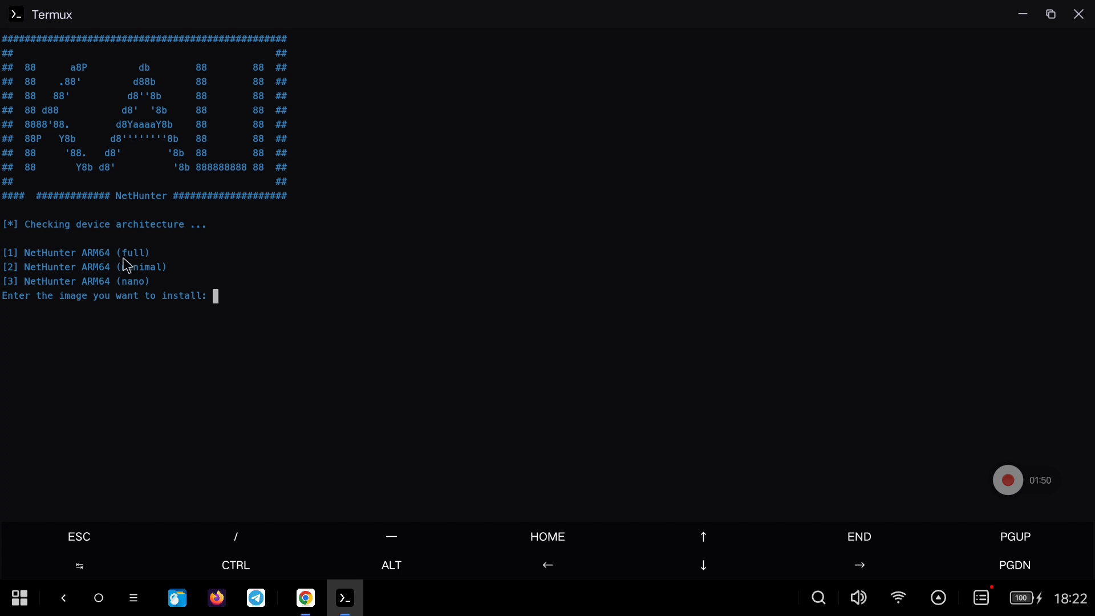
# Step: Choose image 1, confirm with y, then start the session with the nethunter command
pyautogui.write('1')
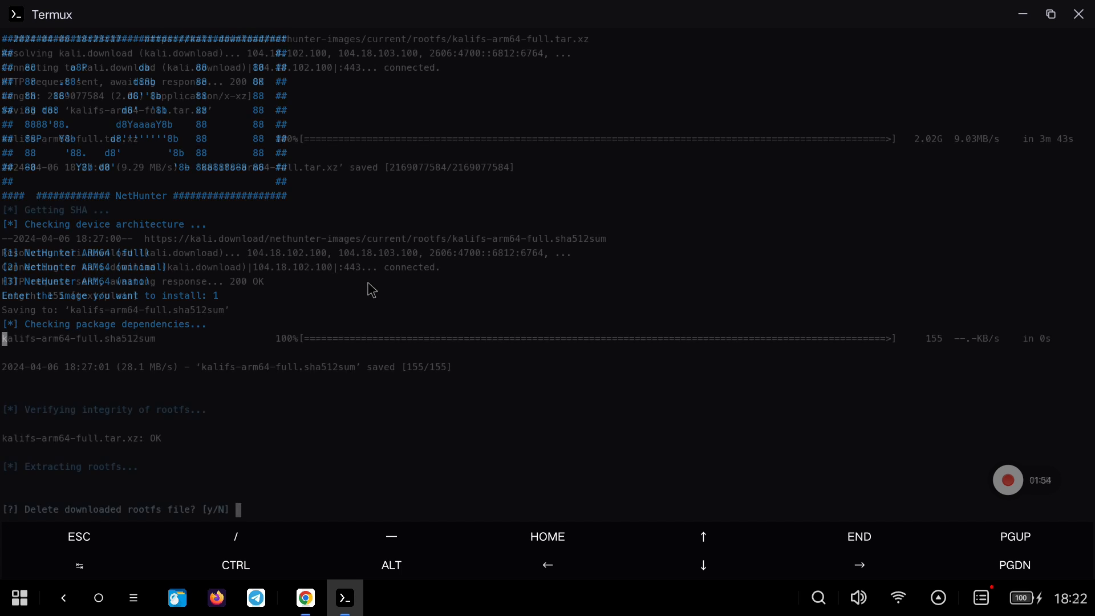
pyautogui.write('y')
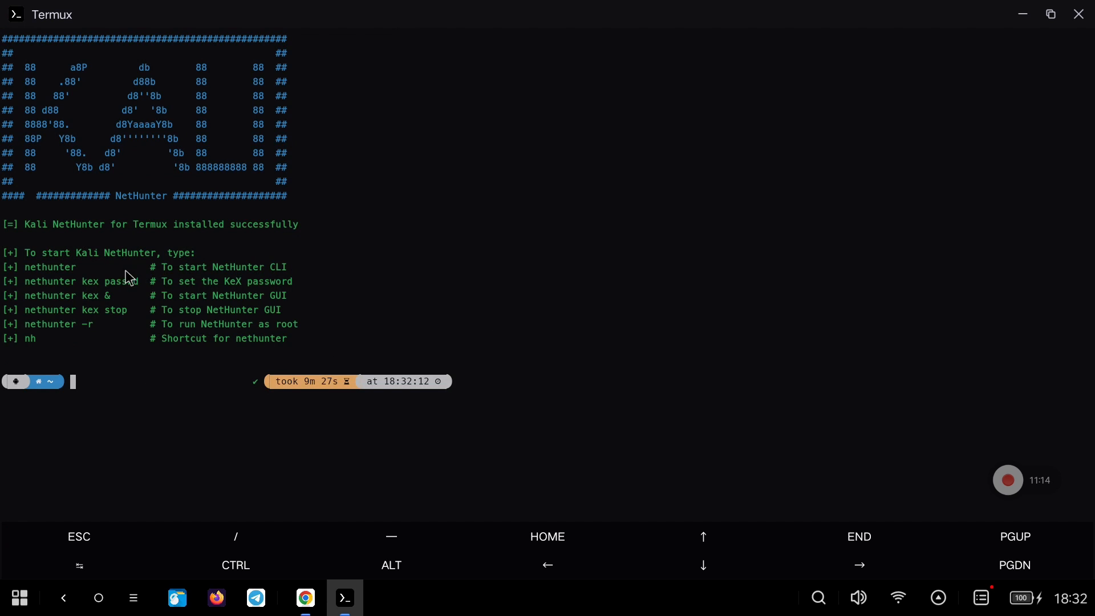
pyautogui.moveTo(38, 282)
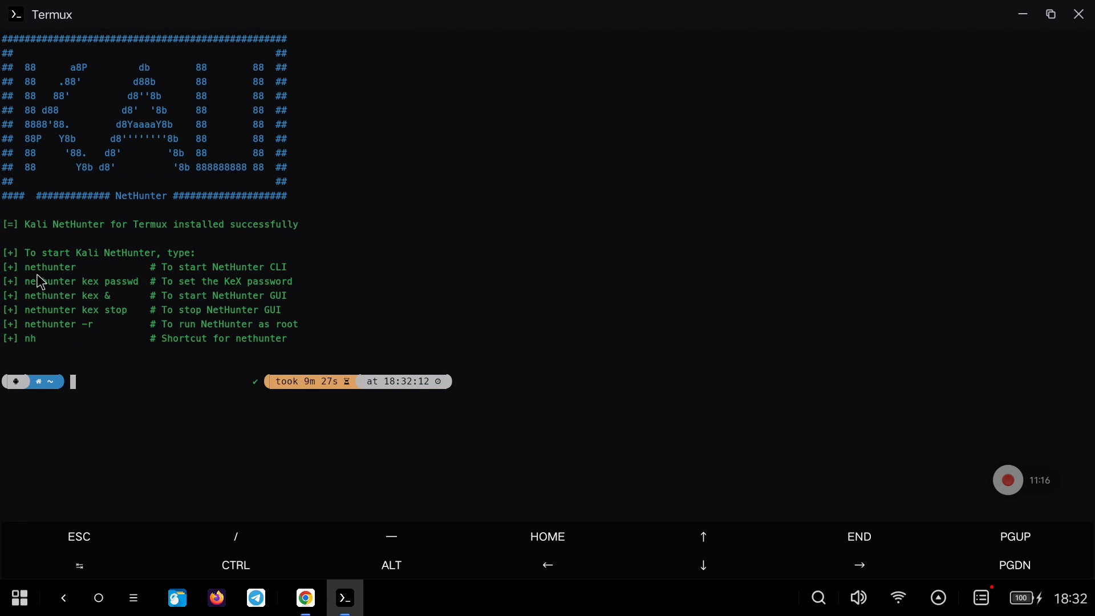
pyautogui.moveTo(119, 184)
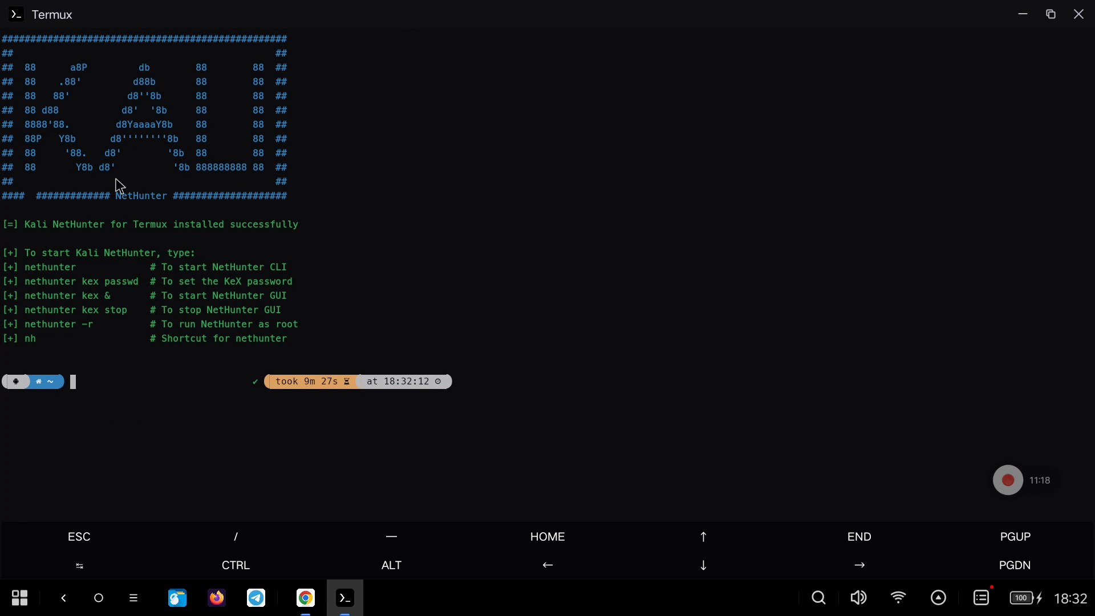
pyautogui.moveTo(156, 400)
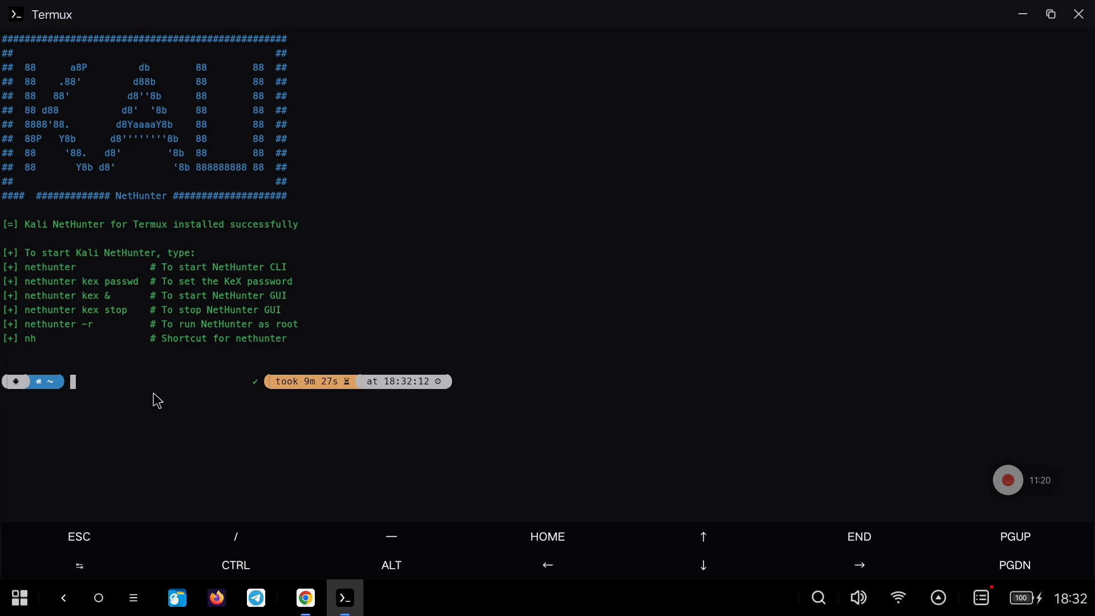
pyautogui.write('nethunt')
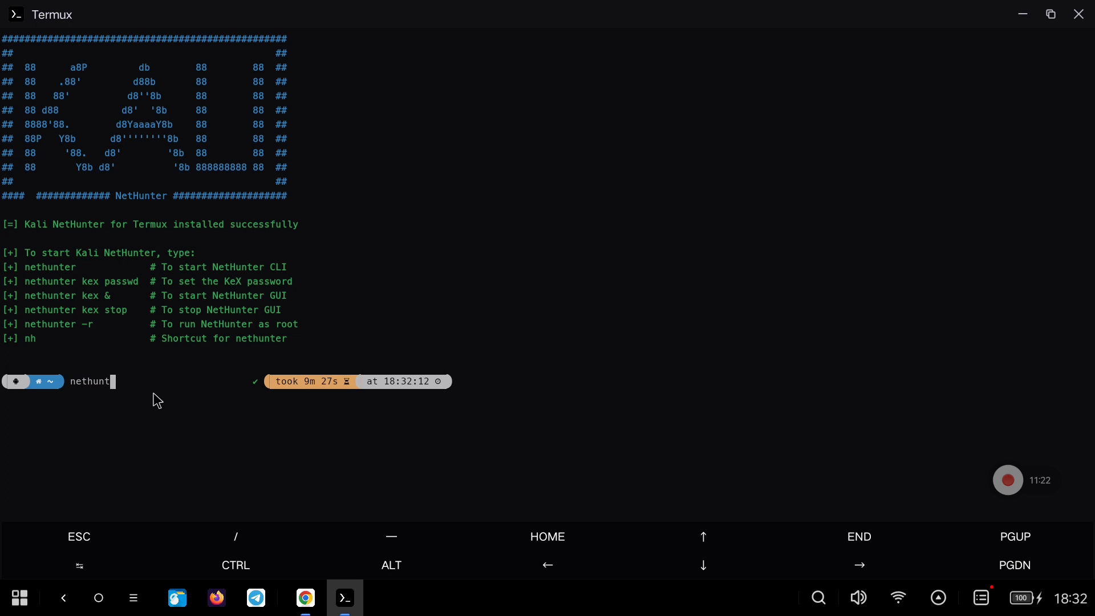
pyautogui.write('er')
pyautogui.write('sudo apt updat')
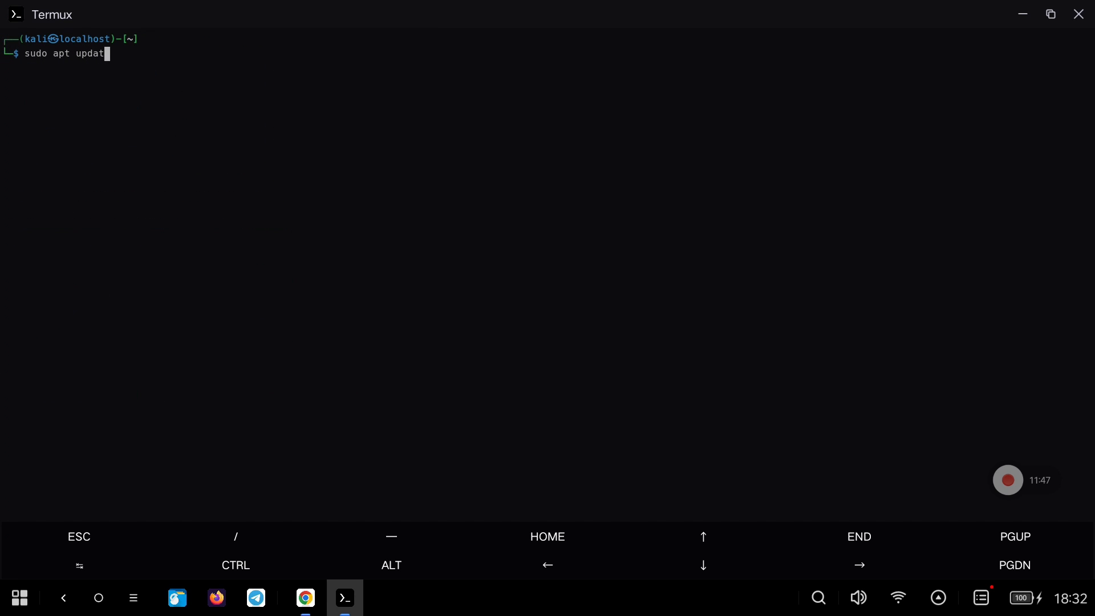
# Step: Run sudo apt update -y && sudo apt upgrade in the Kali shell
pyautogui.write('e -y && sudo')
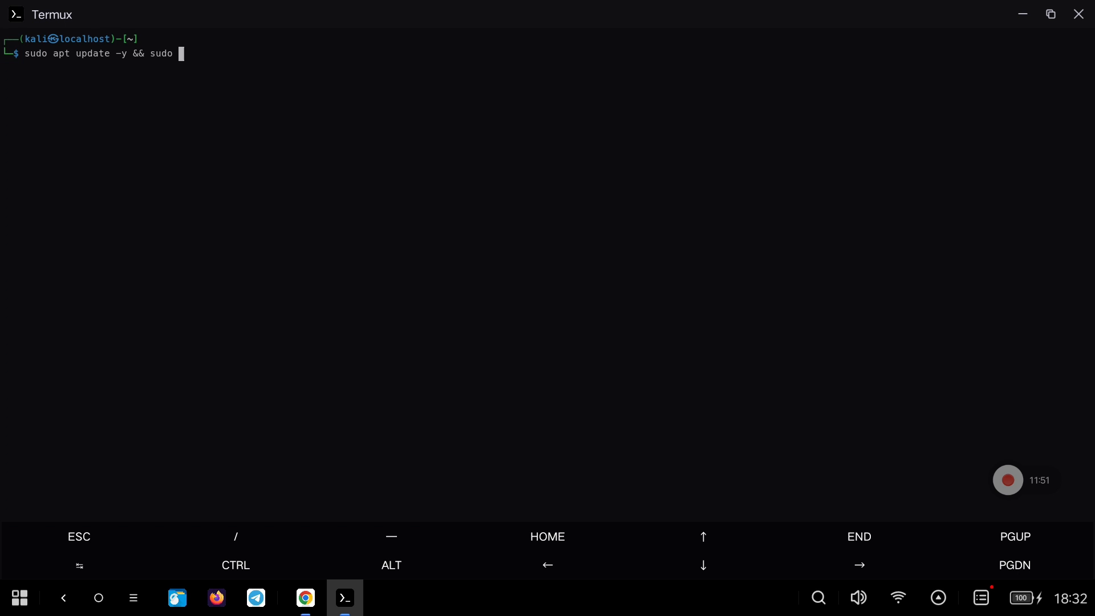
pyautogui.write('apt upgrade')
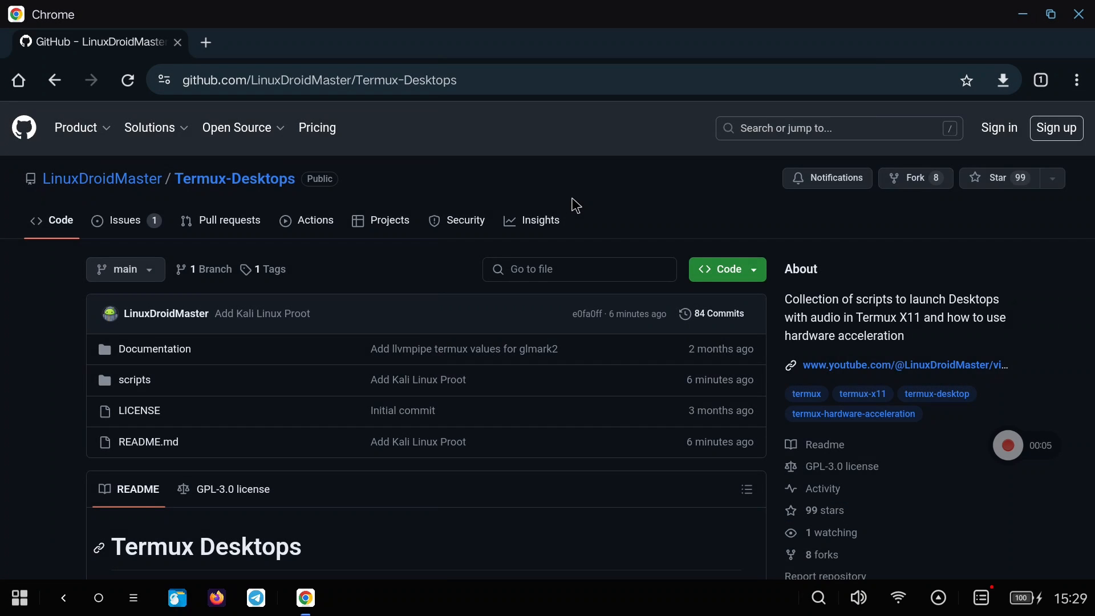
# Step: Reach the Kali NetHunter first-steps section and select the update and Chromium install commands
pyautogui.scroll(-3)
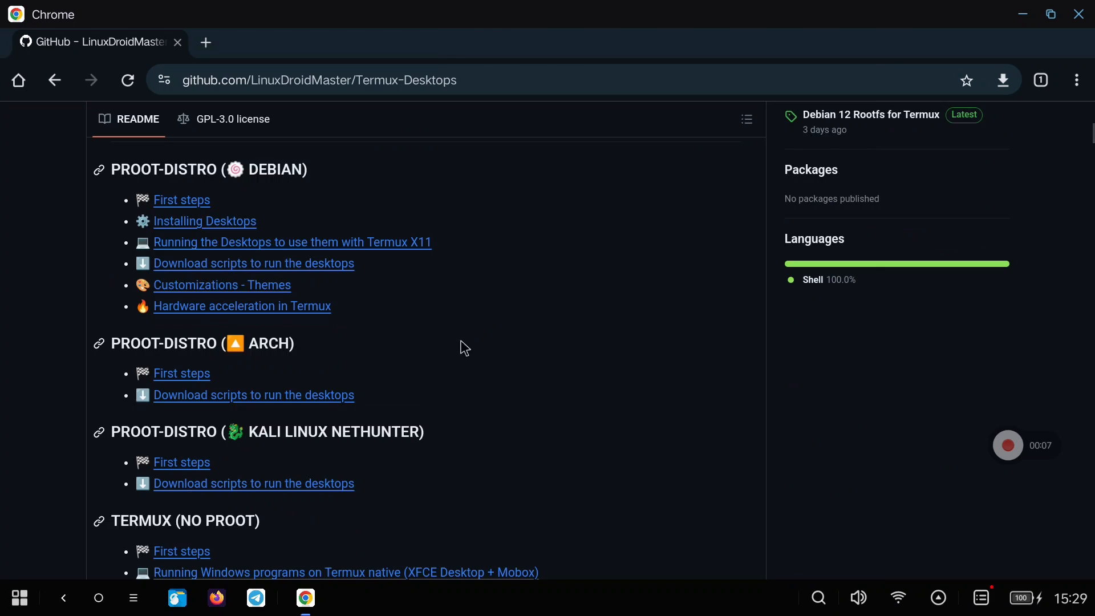
pyautogui.moveTo(349, 447)
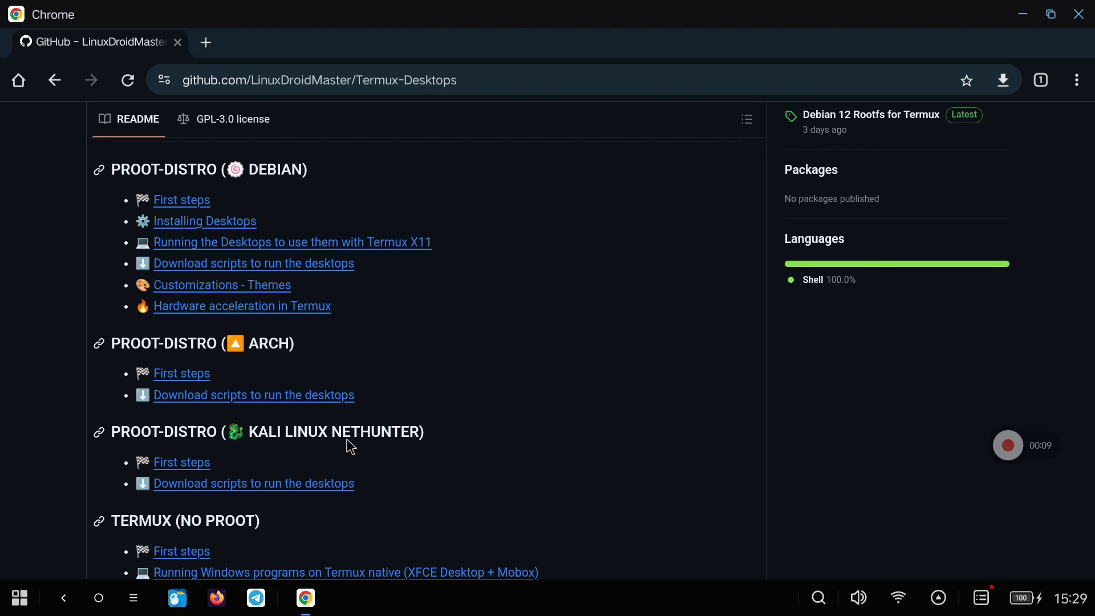
pyautogui.click(181, 462)
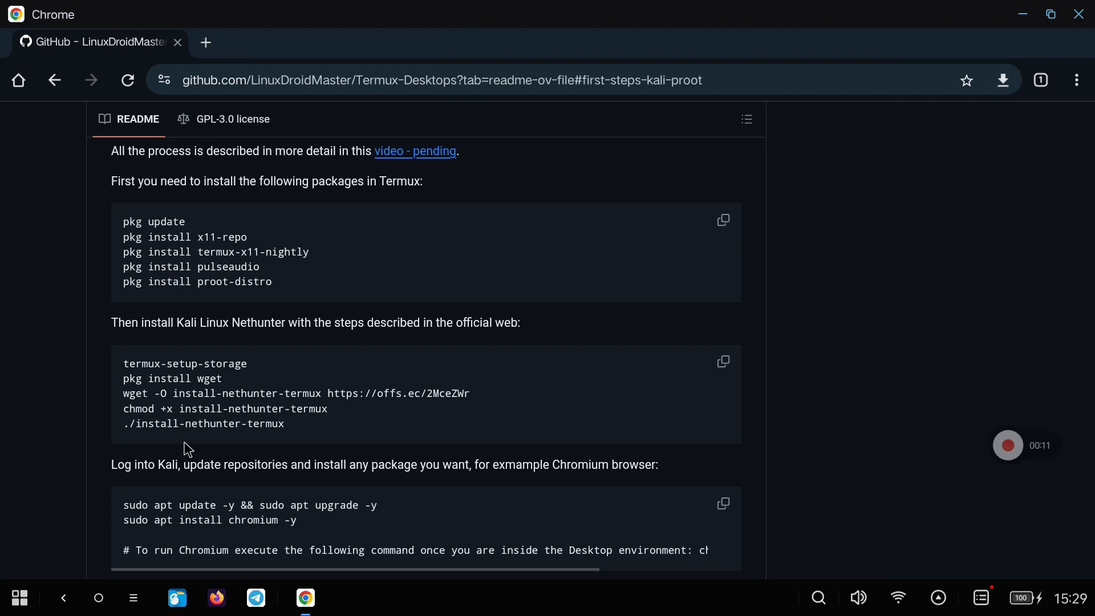
pyautogui.moveTo(379, 425)
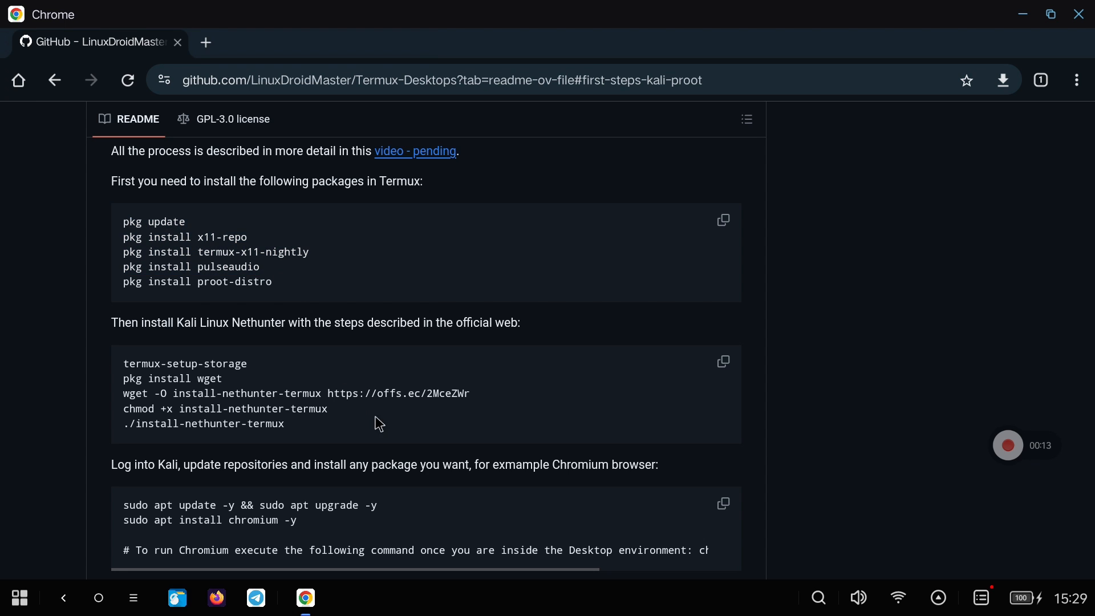
pyautogui.moveTo(366, 426)
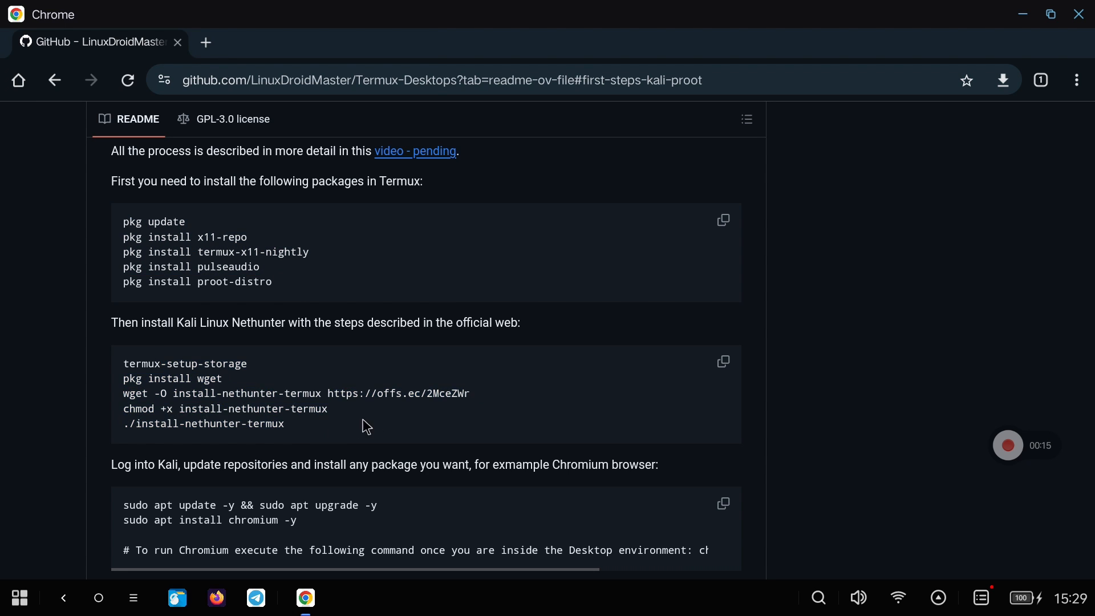
pyautogui.scroll(-3)
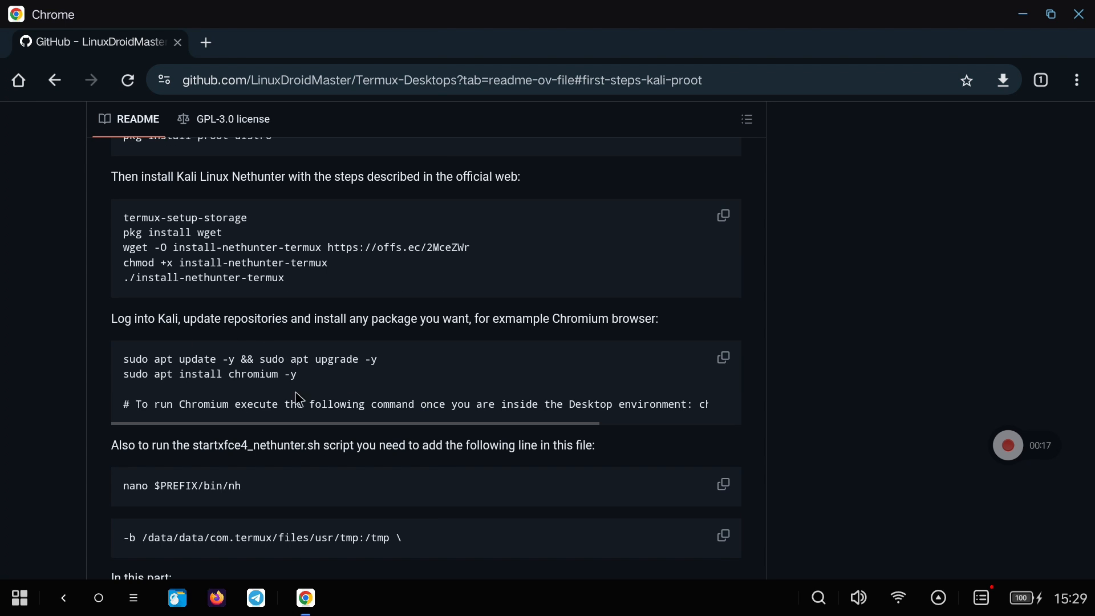
pyautogui.moveTo(124, 359); pyautogui.dragTo(297, 374)
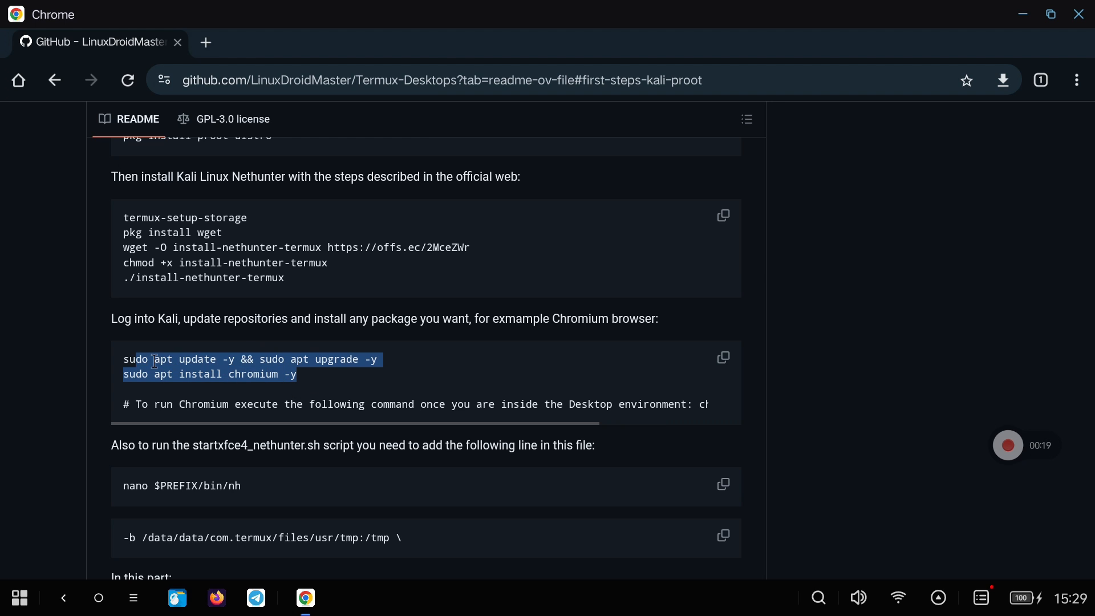
# Step: Copy the 'nano $PREFIX/bin/nh' command for editing the nh script
pyautogui.scroll(-3)
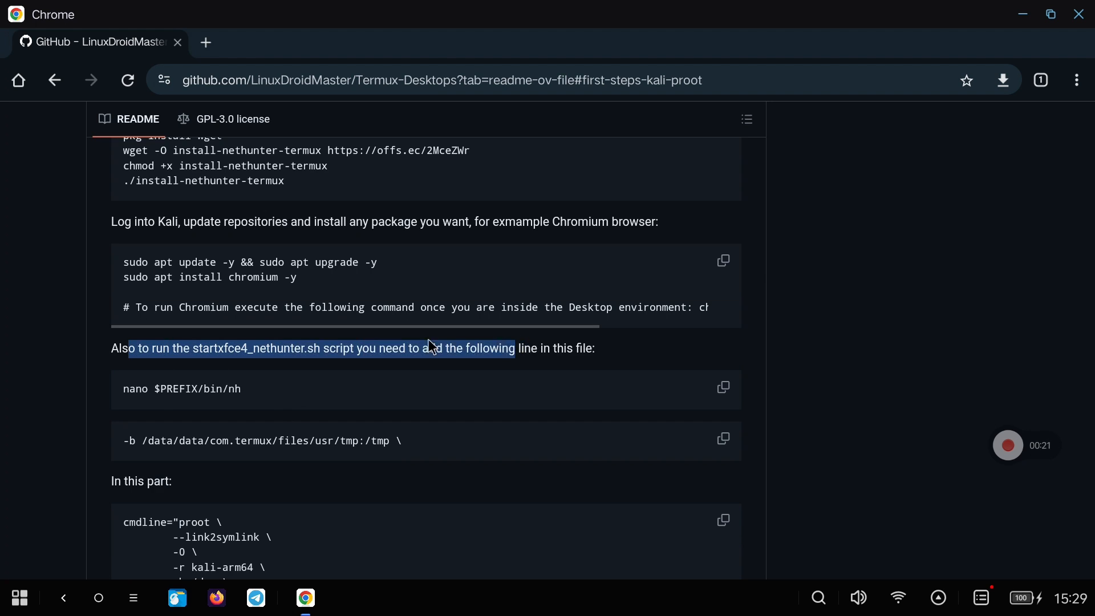
pyautogui.click(397, 378)
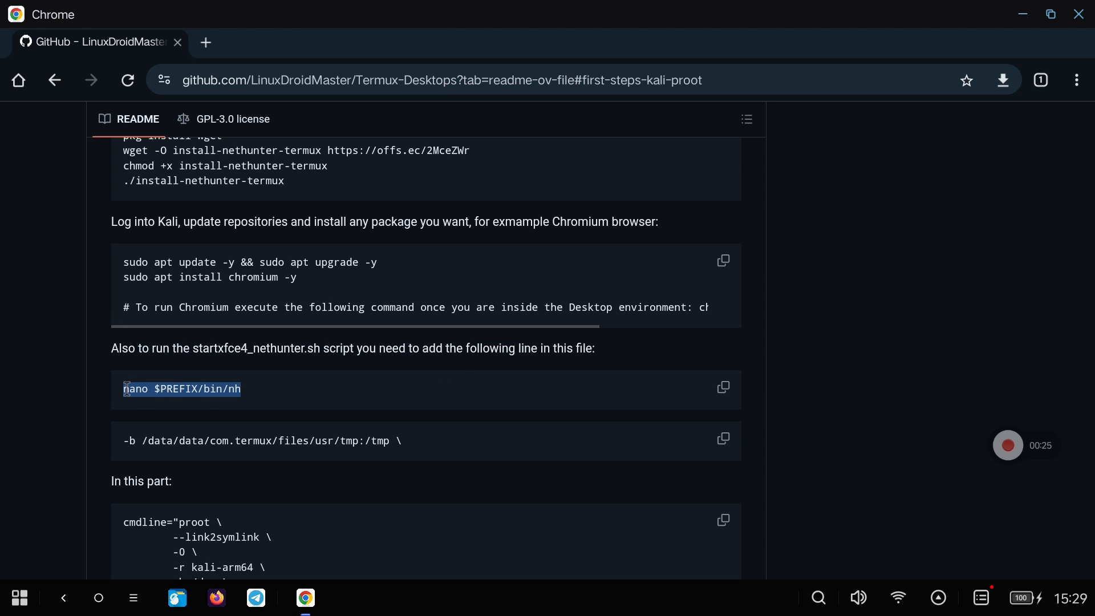
pyautogui.click(723, 387)
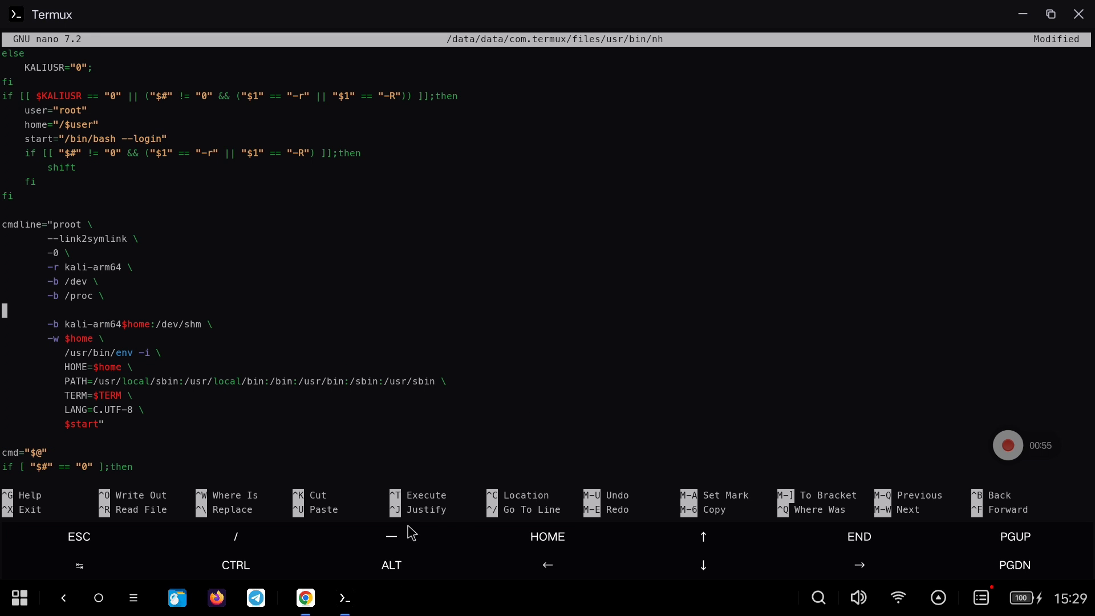
# Step: Copy the usr/tmp:/tmp bind line into the nh script's proot block and save the file
pyautogui.click(306, 597)
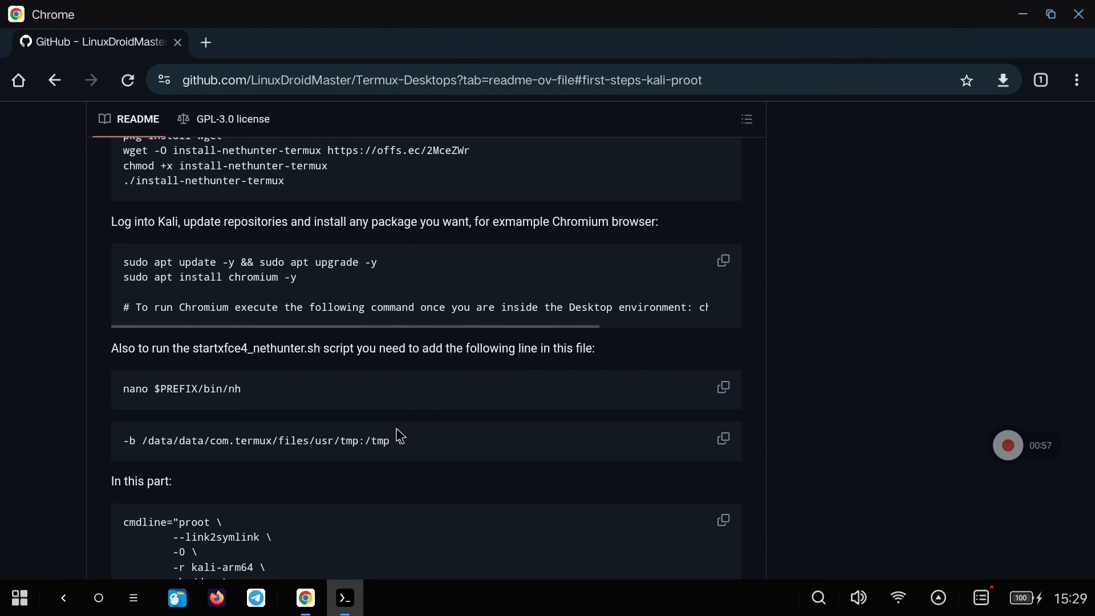
pyautogui.click(723, 438)
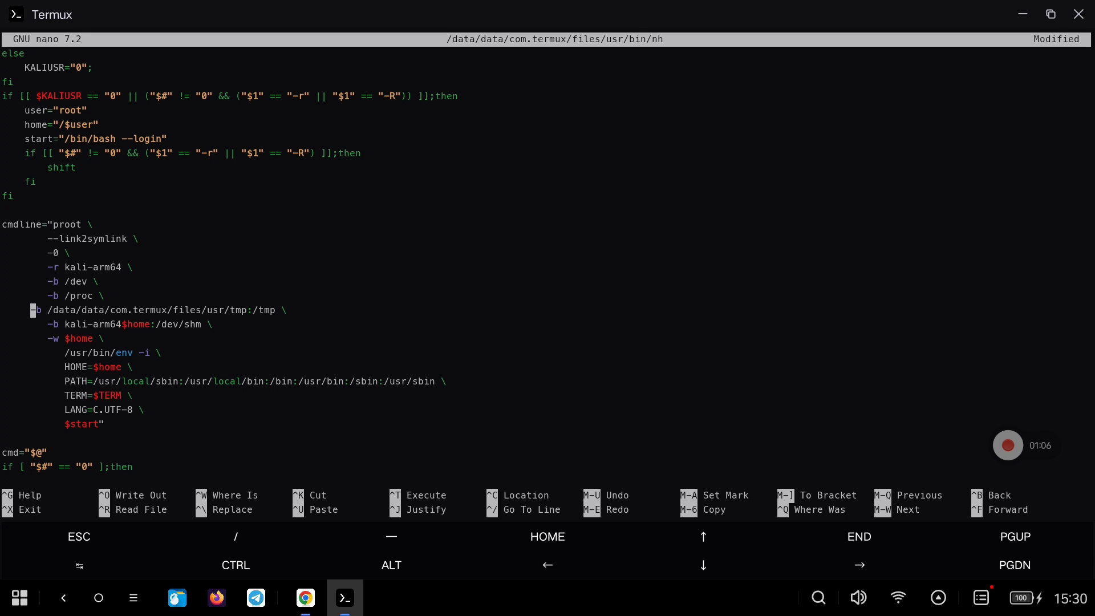
pyautogui.press('ctrl+o')
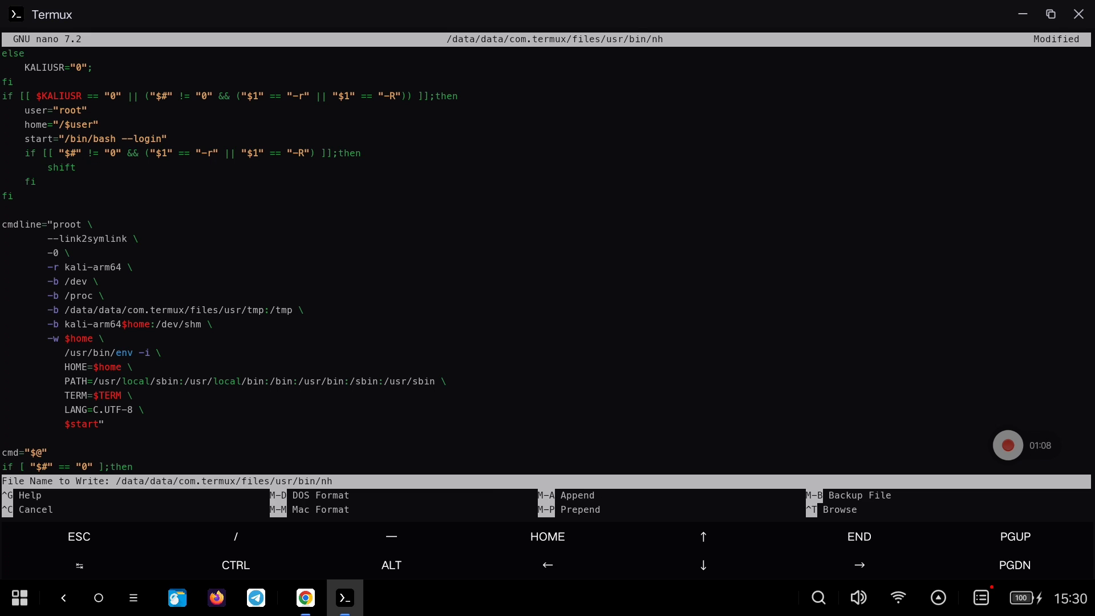
pyautogui.press('Enter')
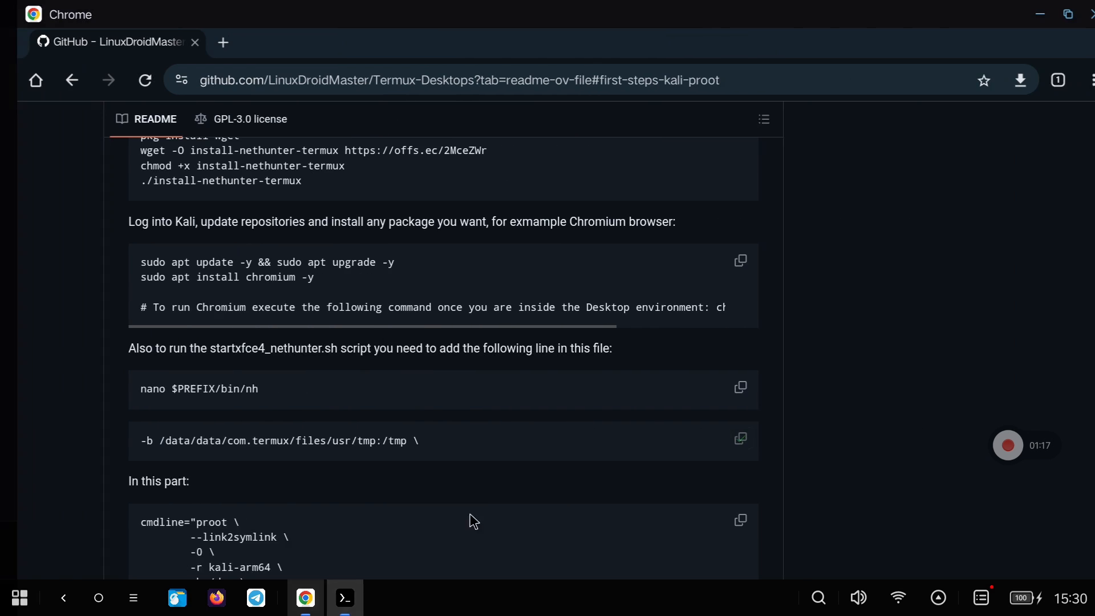
# Step: Copy the wget download command for startxfce4_nethunter.sh from 'Download scripts easily'
pyautogui.scroll(-3)
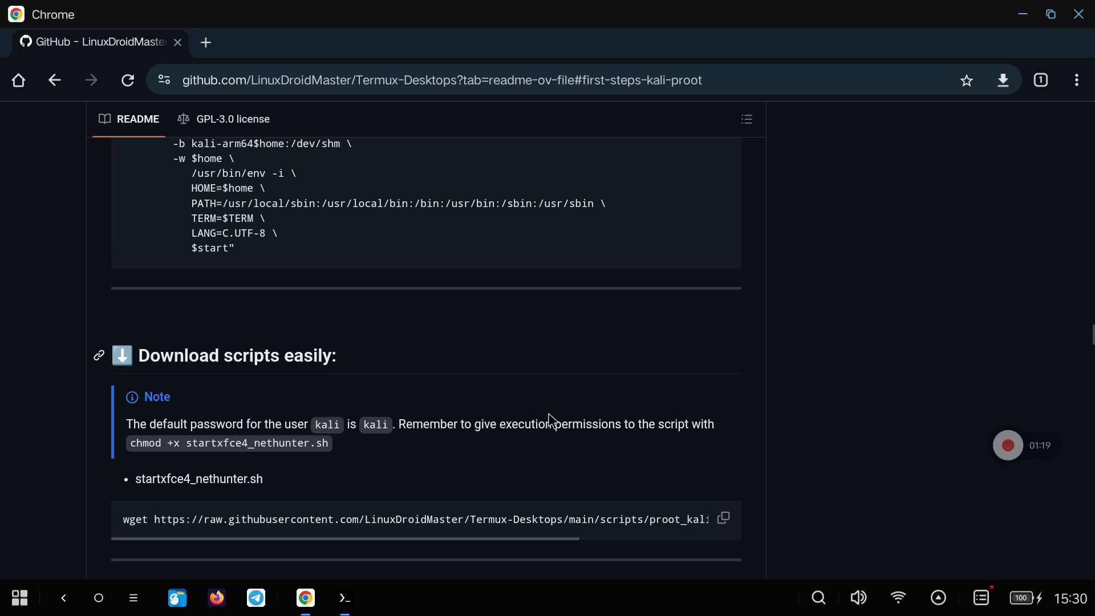
pyautogui.scroll(-3)
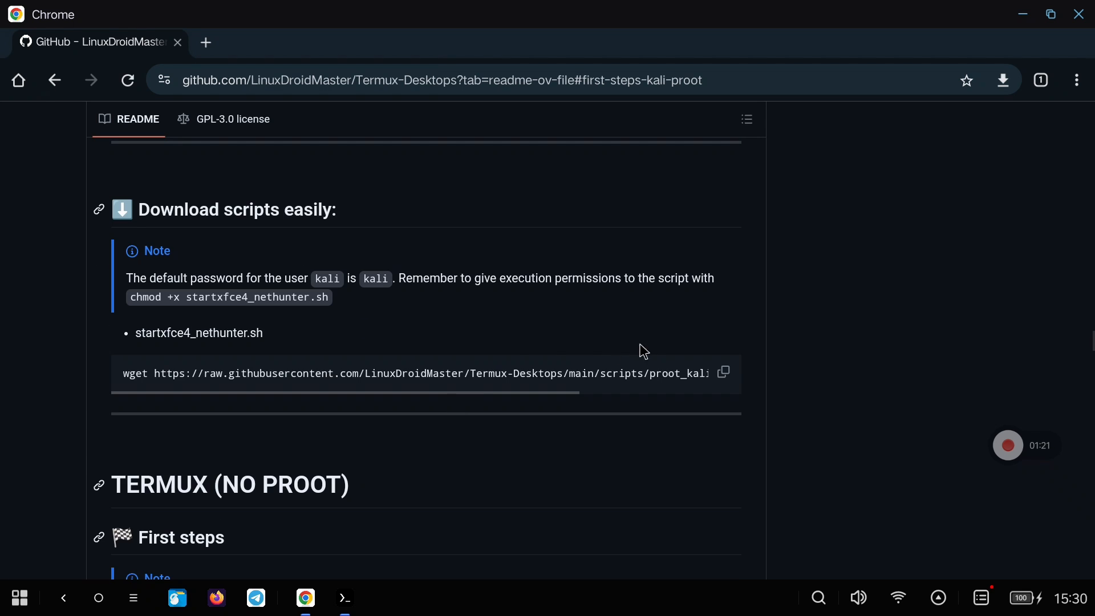
pyautogui.click(723, 372)
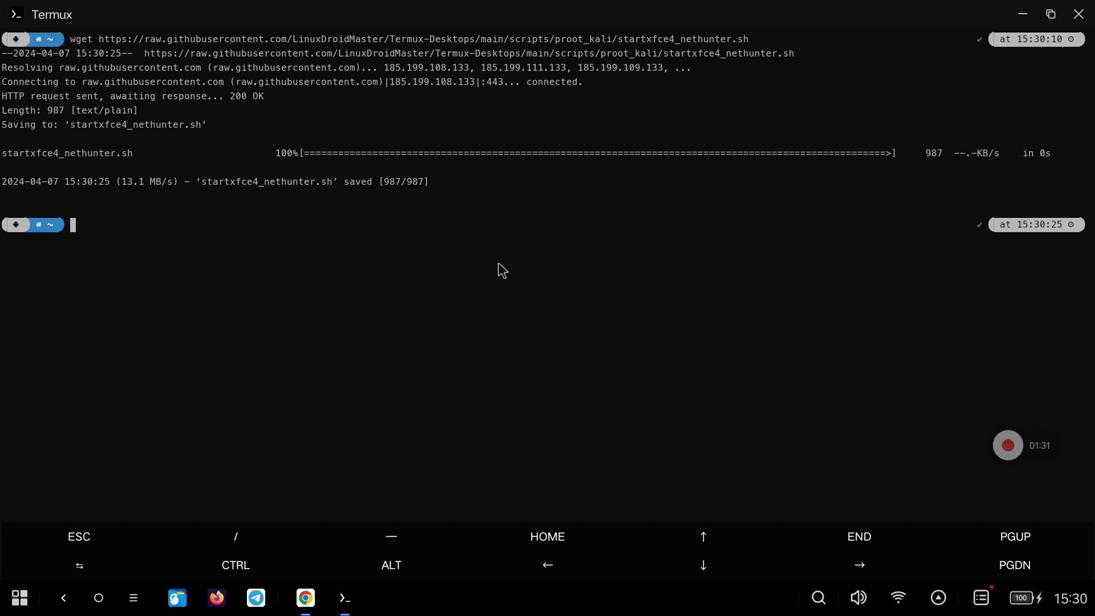
# Step: Run chmod +x startxfce4_nethunter.sh and launch ./startxfce4_nethunter.sh
pyautogui.write('chmod +')
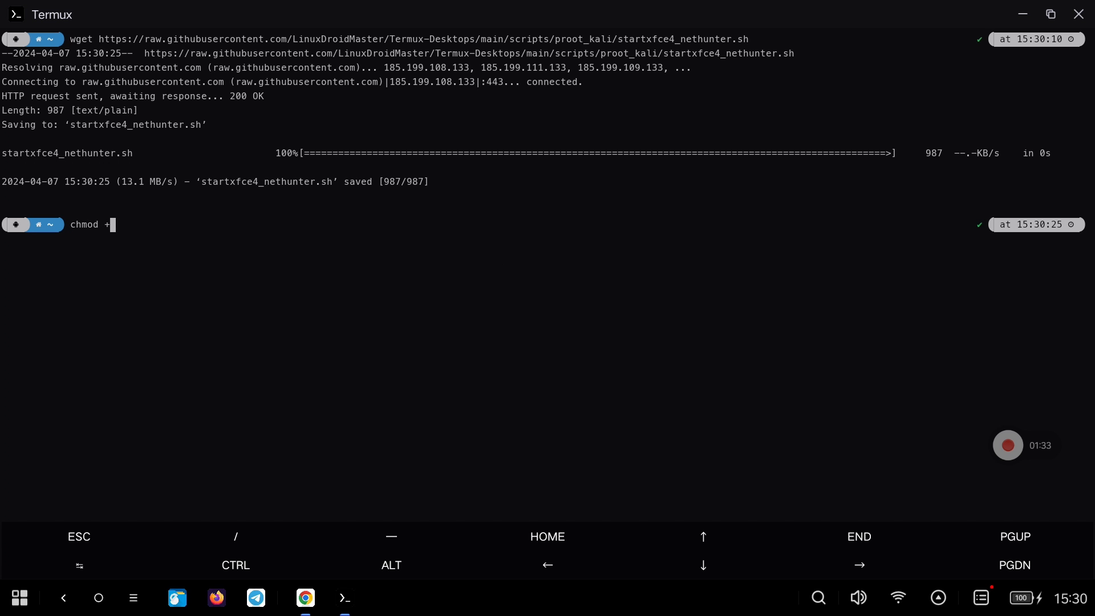
pyautogui.write('x startxfce4_nethunter.sh')
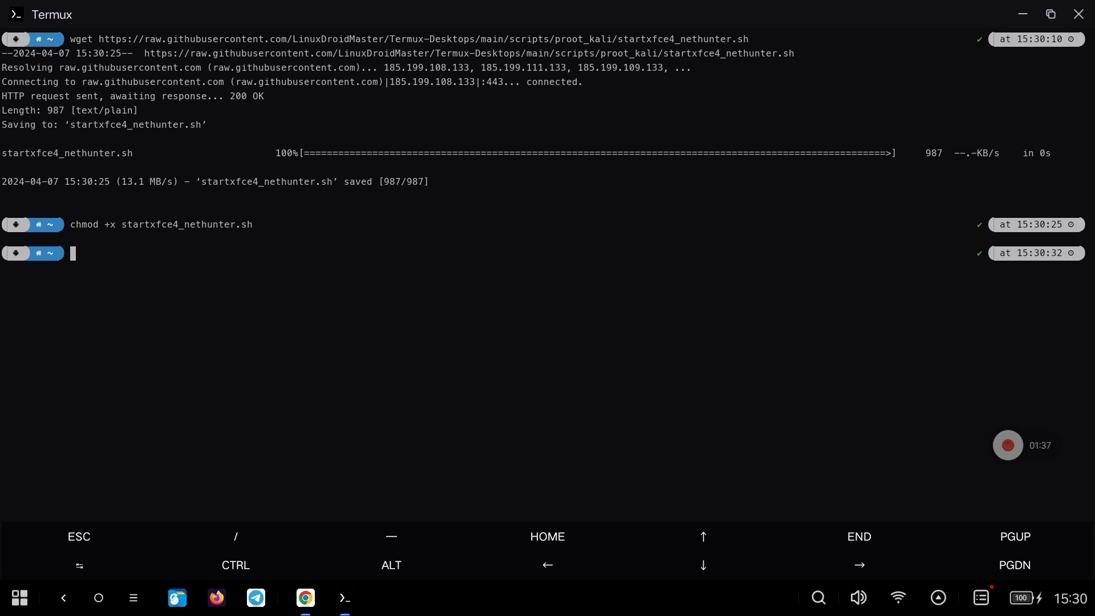
pyautogui.write('./st')
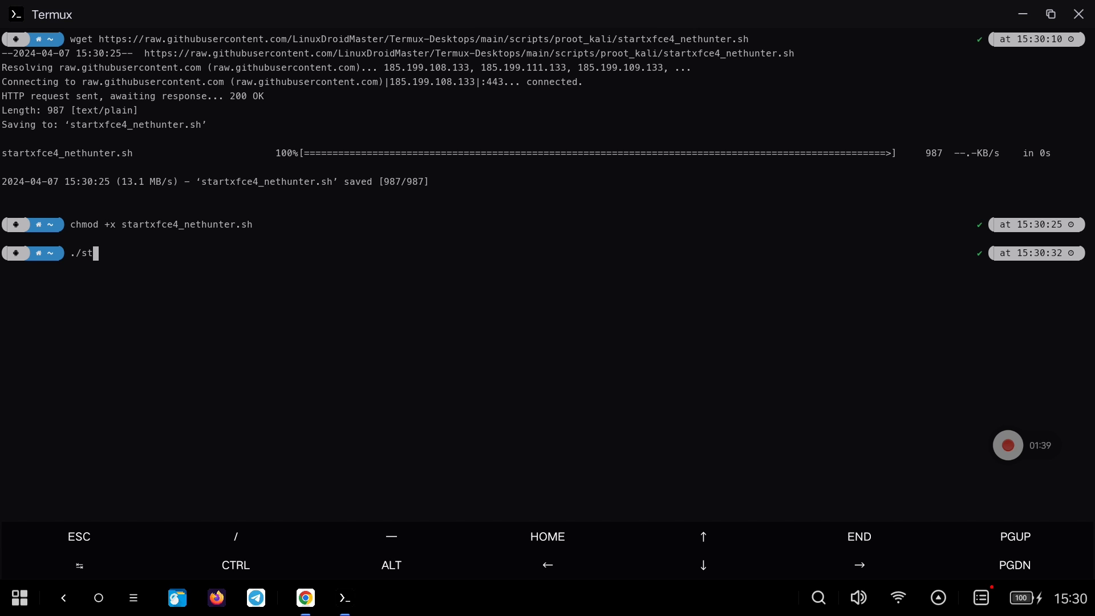
pyautogui.write('artxfce4_')
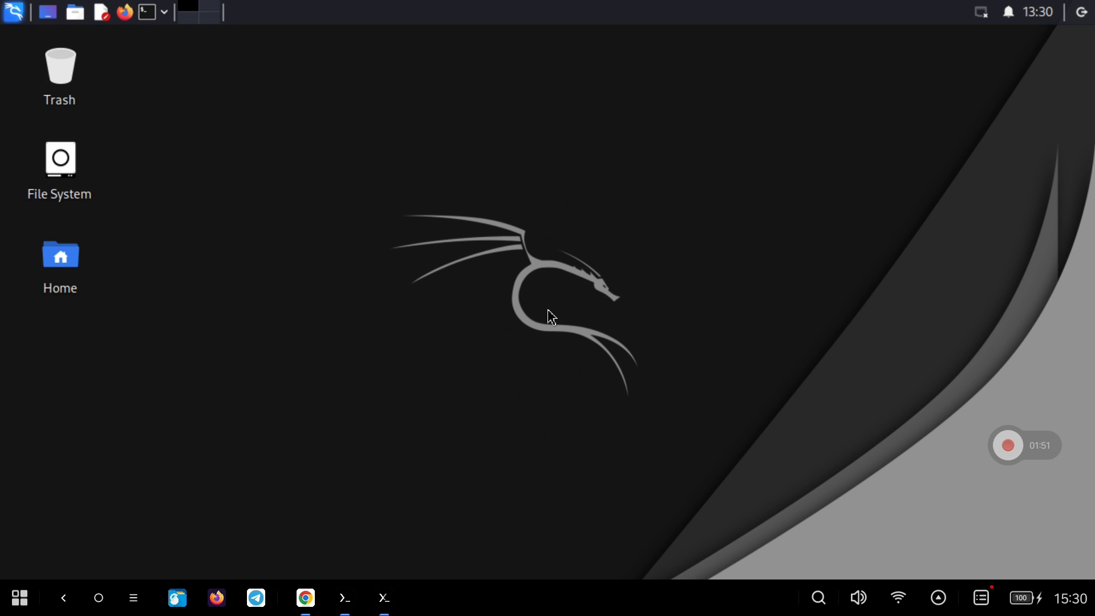
pyautogui.moveTo(712, 231)
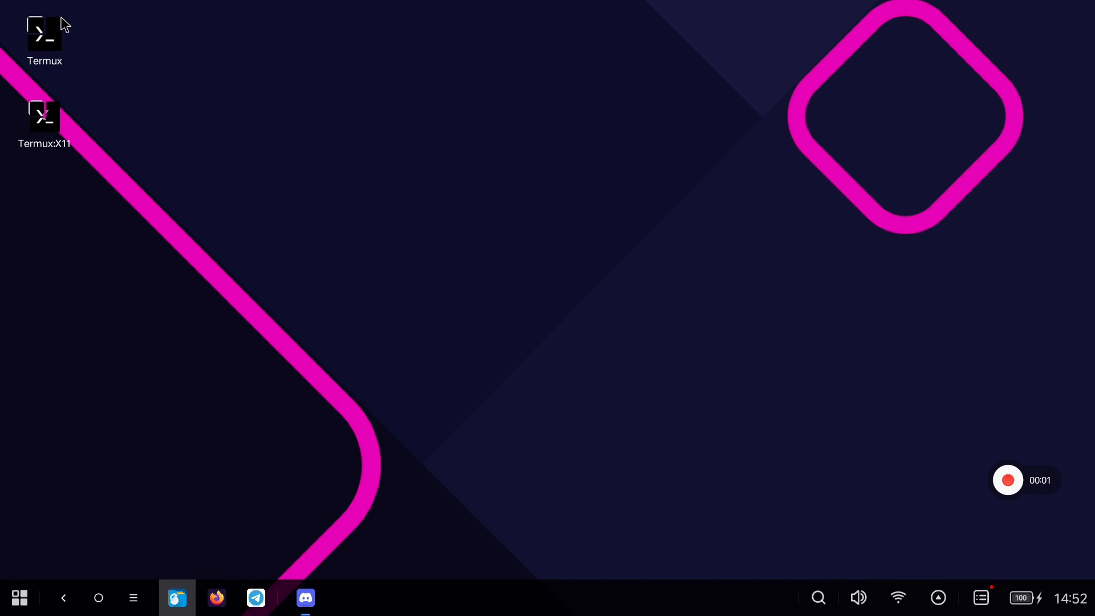
# Step: Maximize a new Termux terminal and run ./startxfce4_nethunter.sh to relaunch the desktop
pyautogui.doubleClick(44, 35)
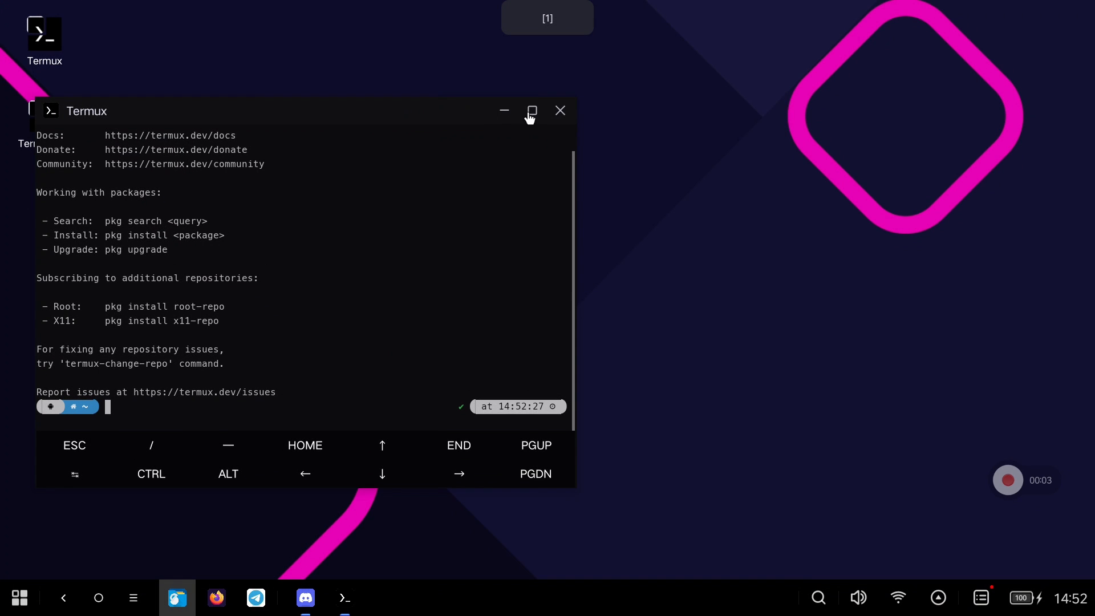
pyautogui.click(530, 110)
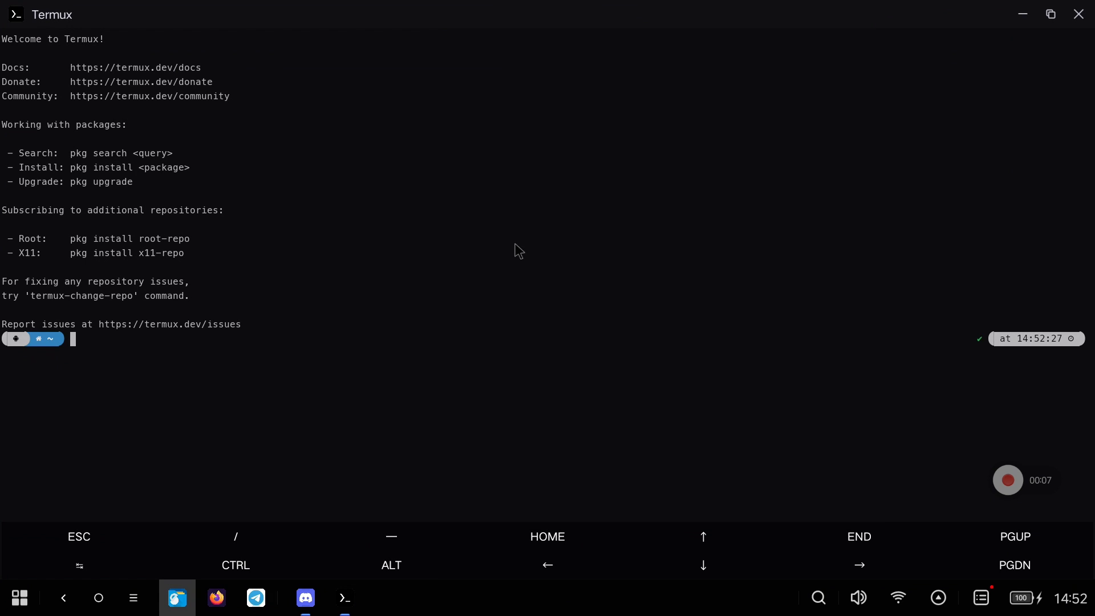
pyautogui.write('./start')
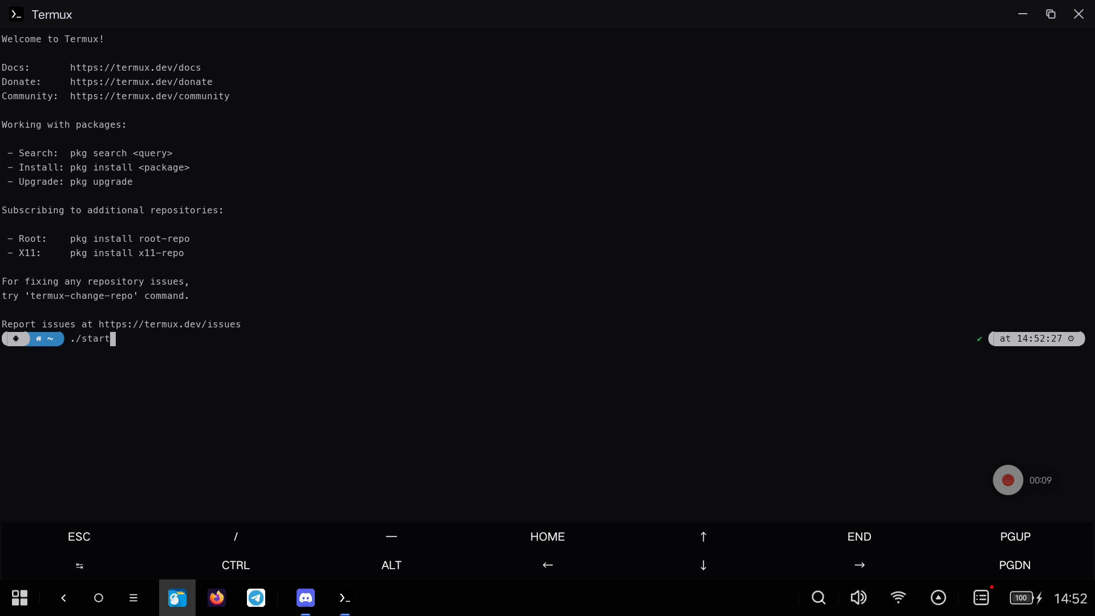
pyautogui.write('xfce4_nethunter.sh')
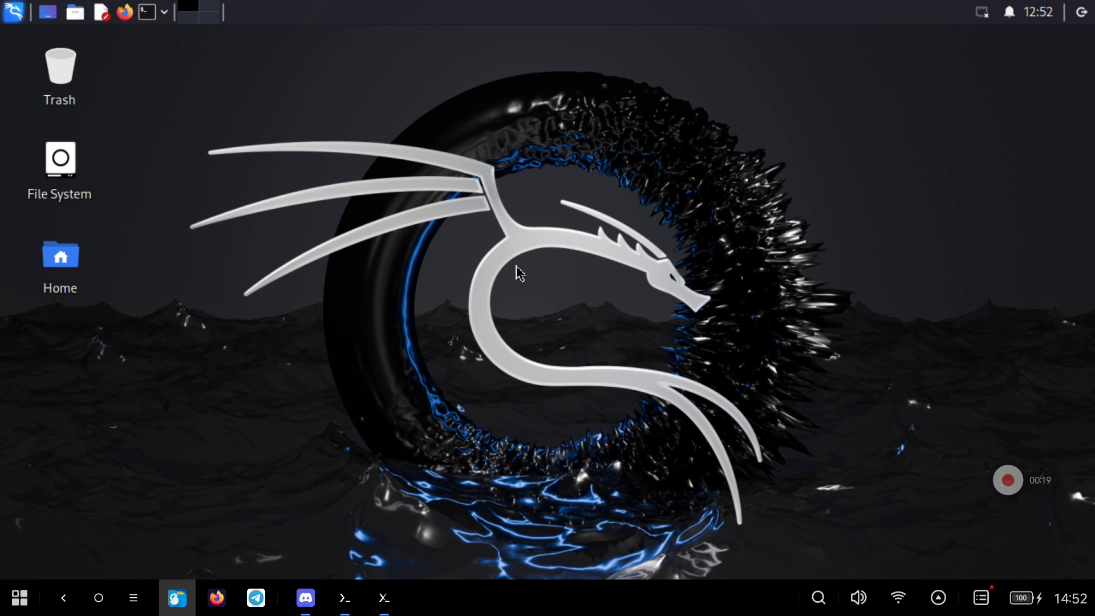
pyautogui.moveTo(146, 11)
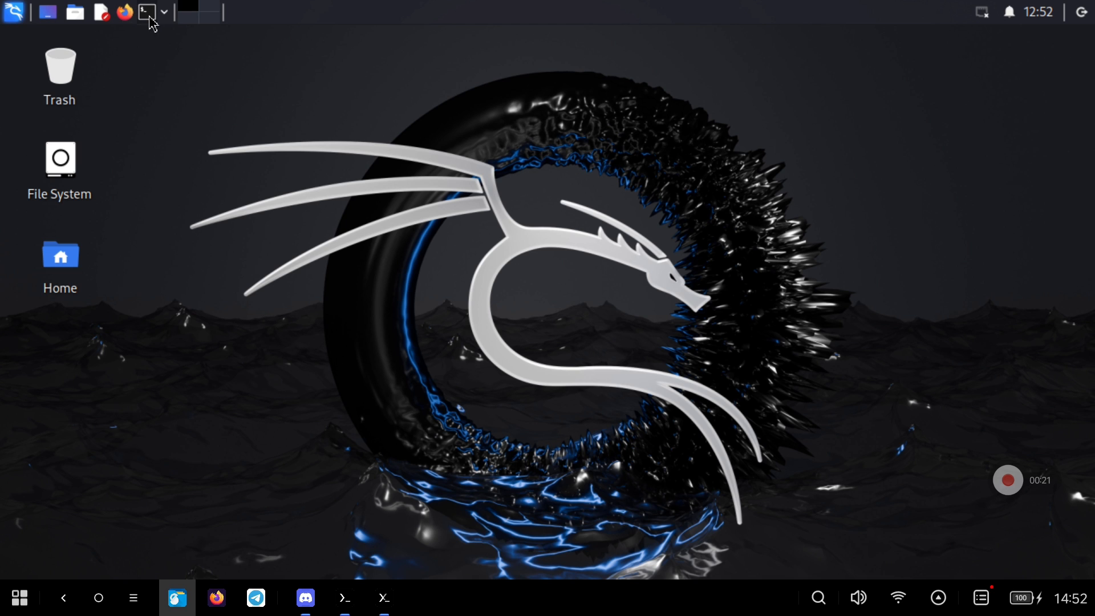
# Step: From a Kali terminal, install the chromium package with sudo apt install
pyautogui.click(145, 12)
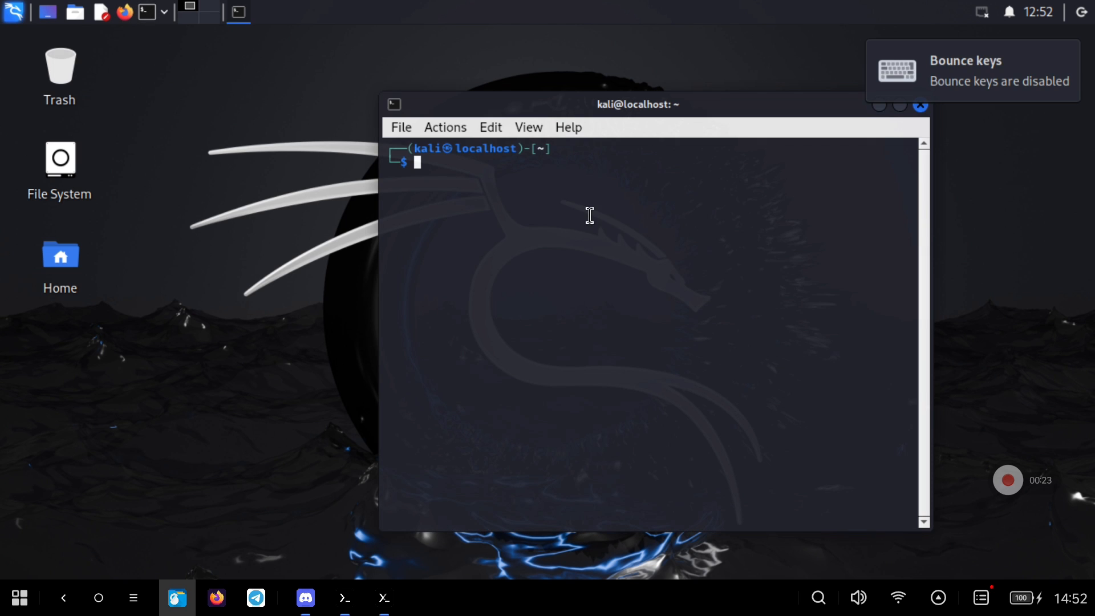
pyautogui.moveTo(588, 260)
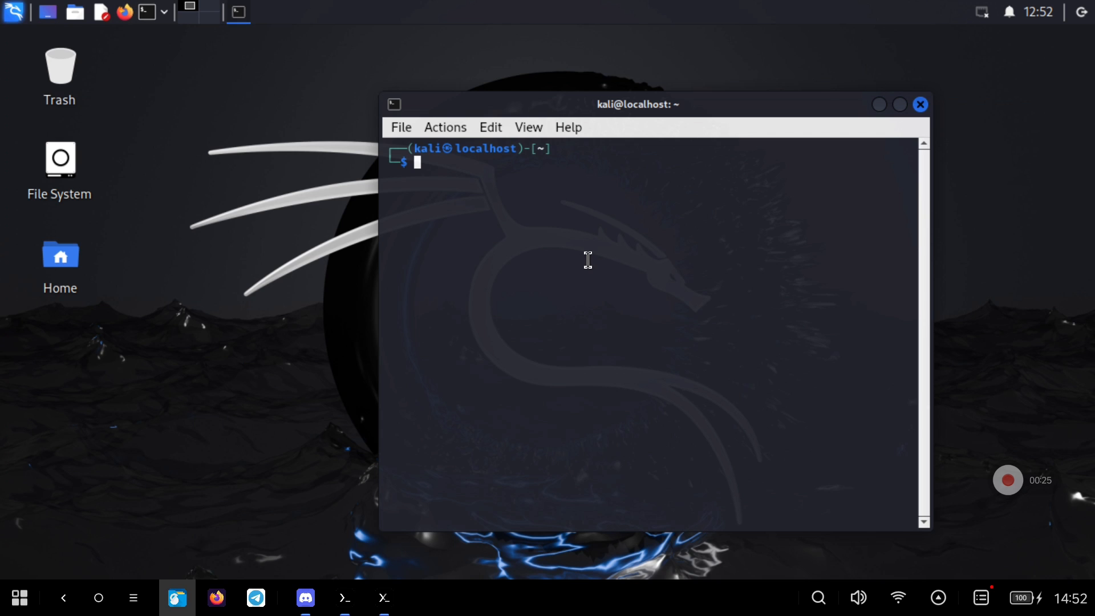
pyautogui.write('sudo apt install')
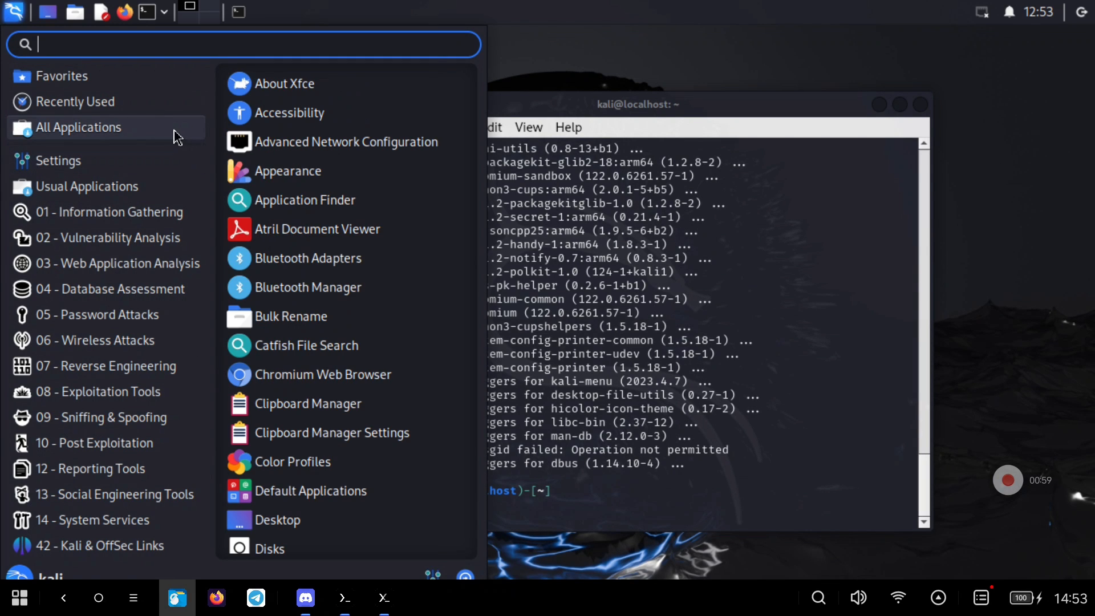
pyautogui.write('ch')
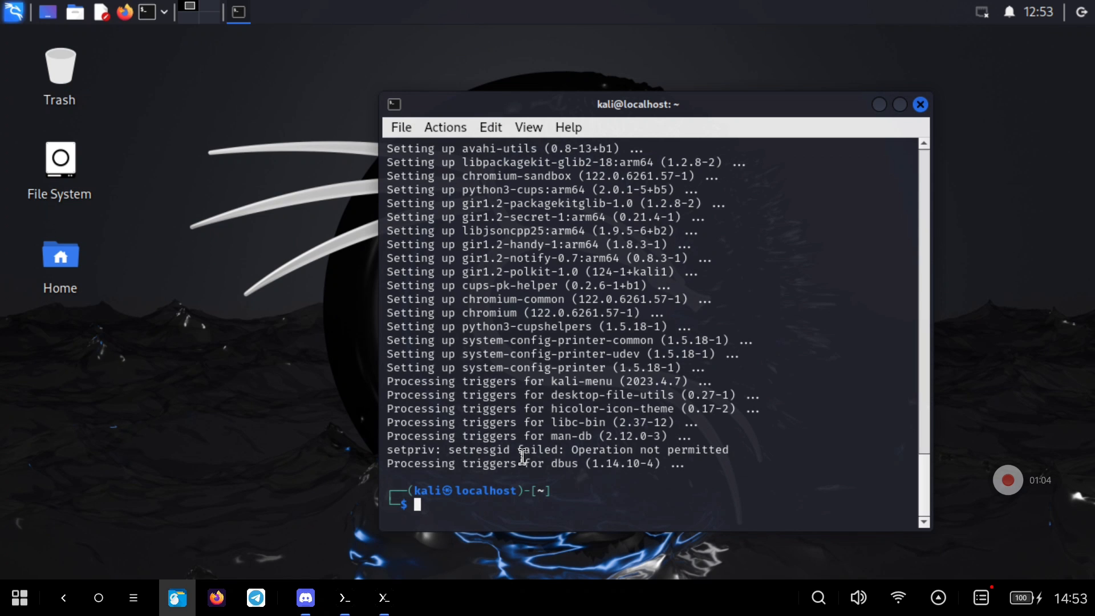
pyautogui.write('chromium --no-sand')
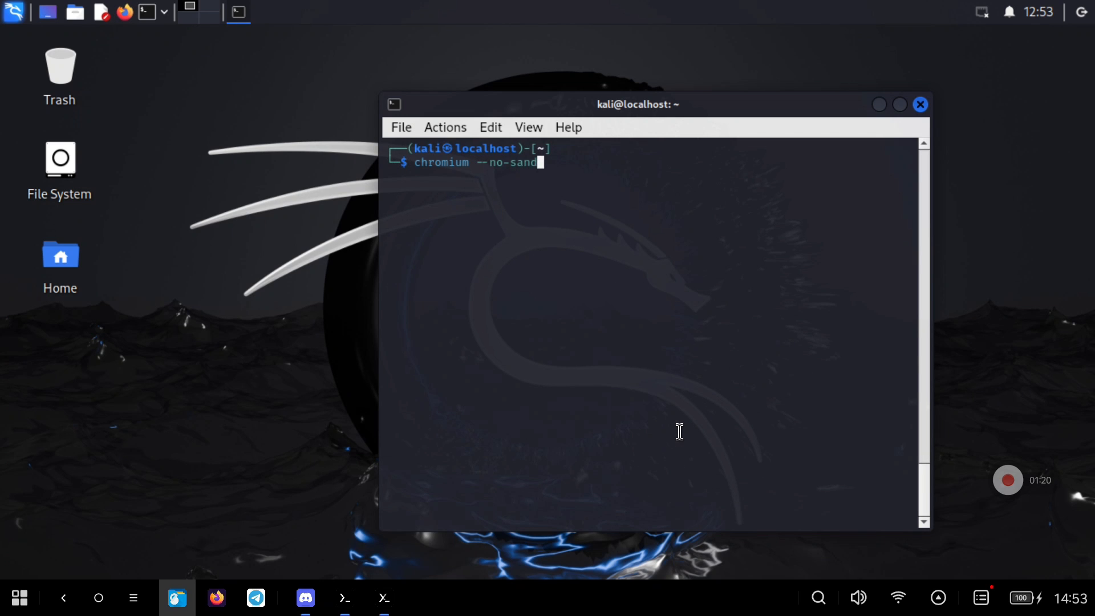
# Step: Launch Chromium without sandbox and load google.com
pyautogui.press('Return')
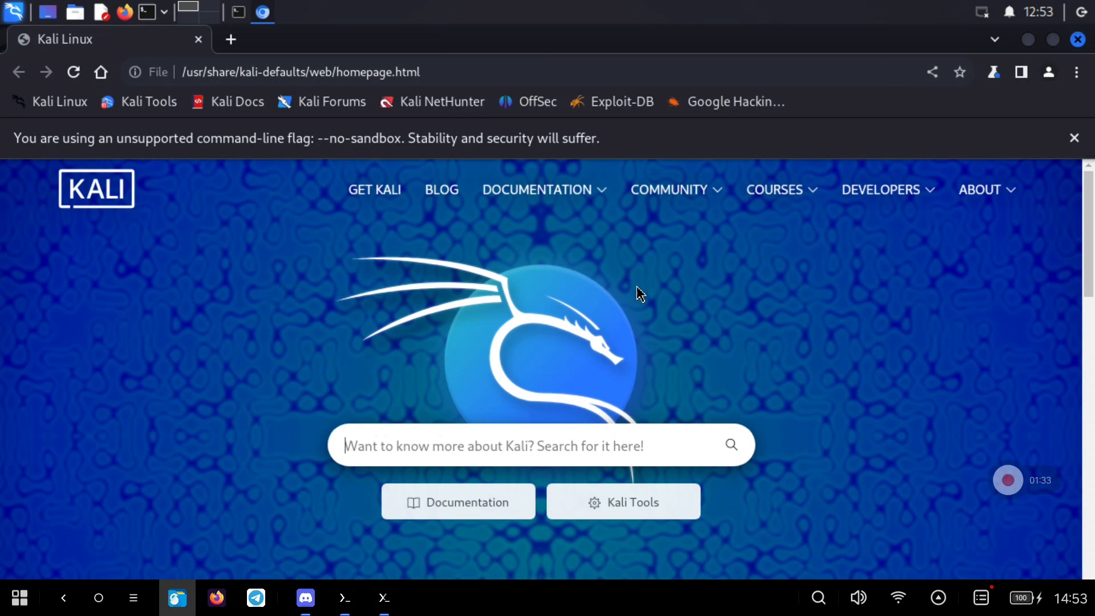
pyautogui.write('google.com')
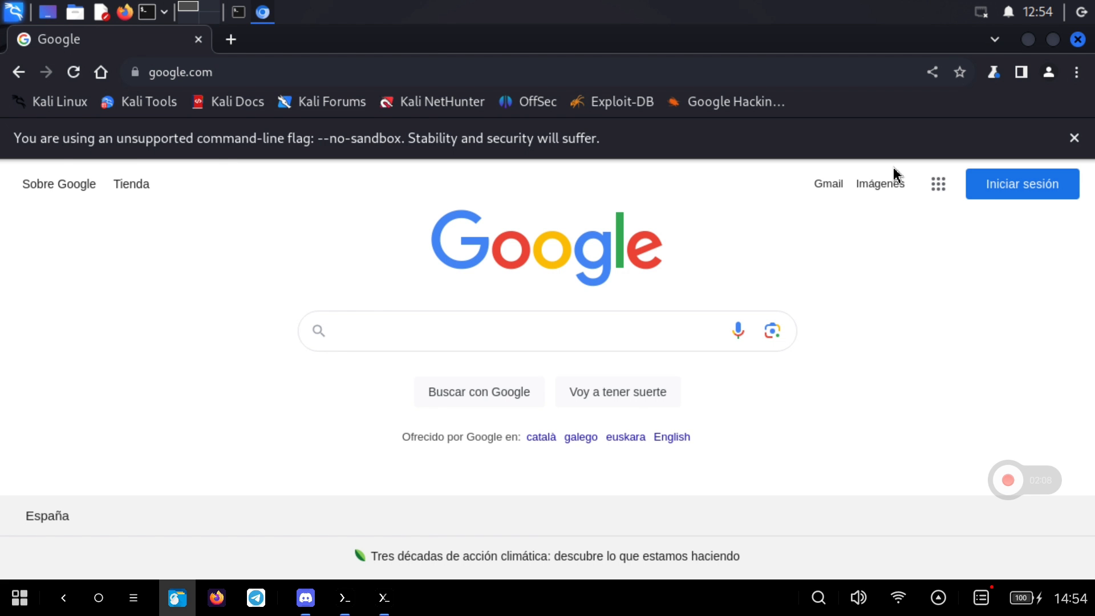
pyautogui.click(489, 330)
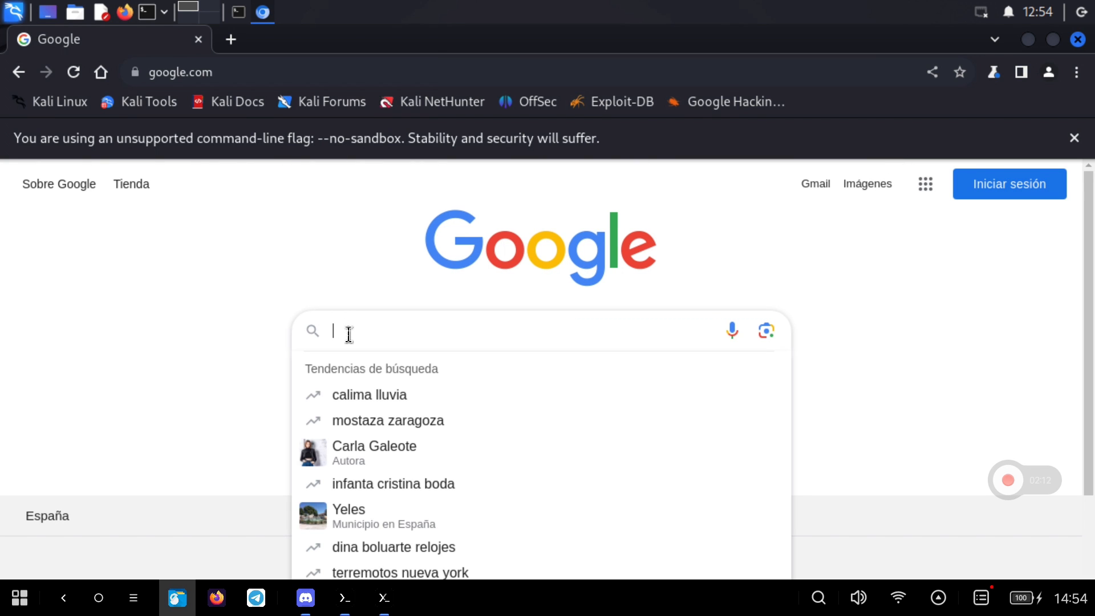
# Step: Search Google for 'kali wallpaper' and switch to the Imágenes image results
pyautogui.write('kali wallpaper')
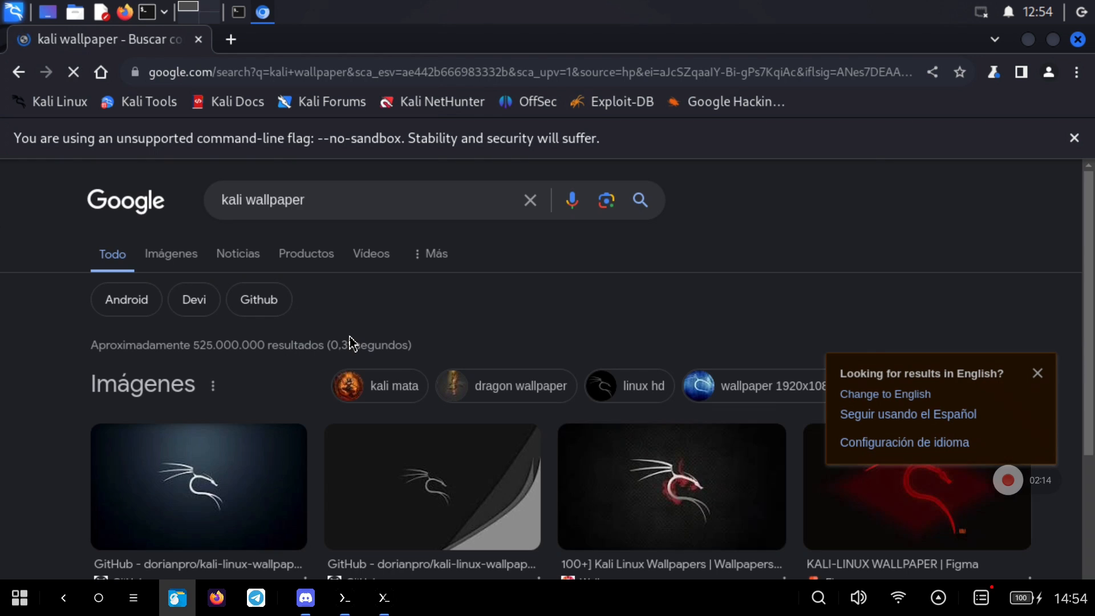
pyautogui.click(170, 254)
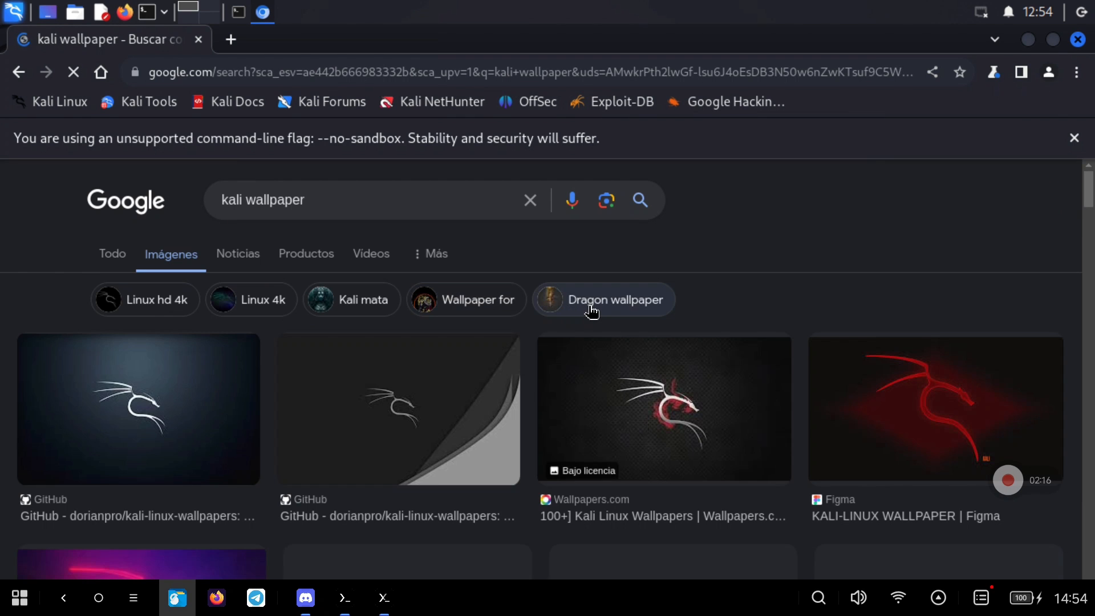
pyautogui.click(398, 408)
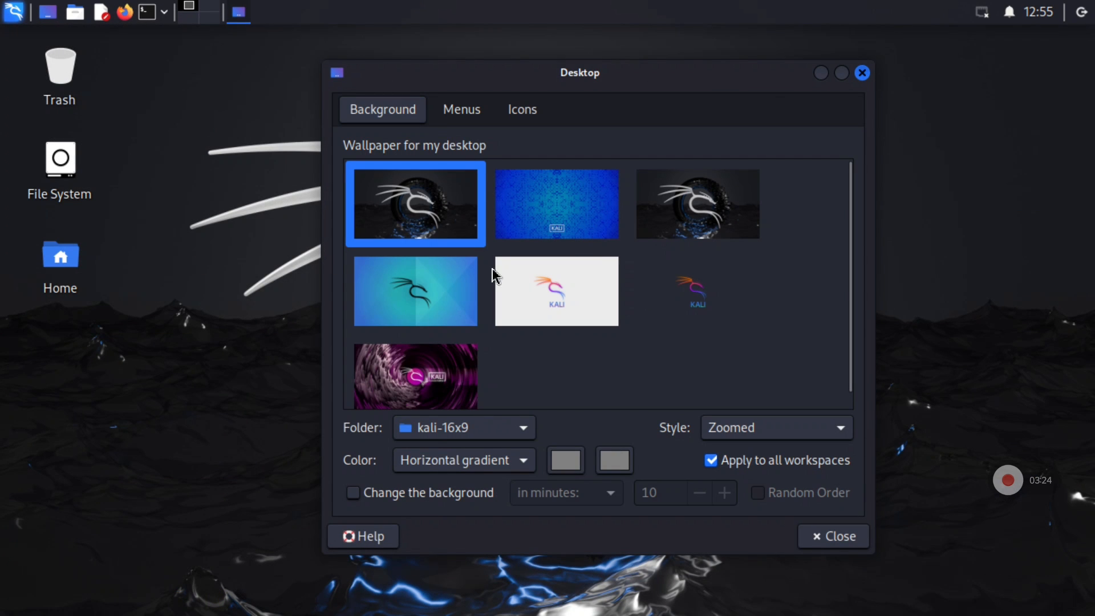
# Step: Apply the purple swirl thumbnail as the Kali desktop background
pyautogui.click(415, 364)
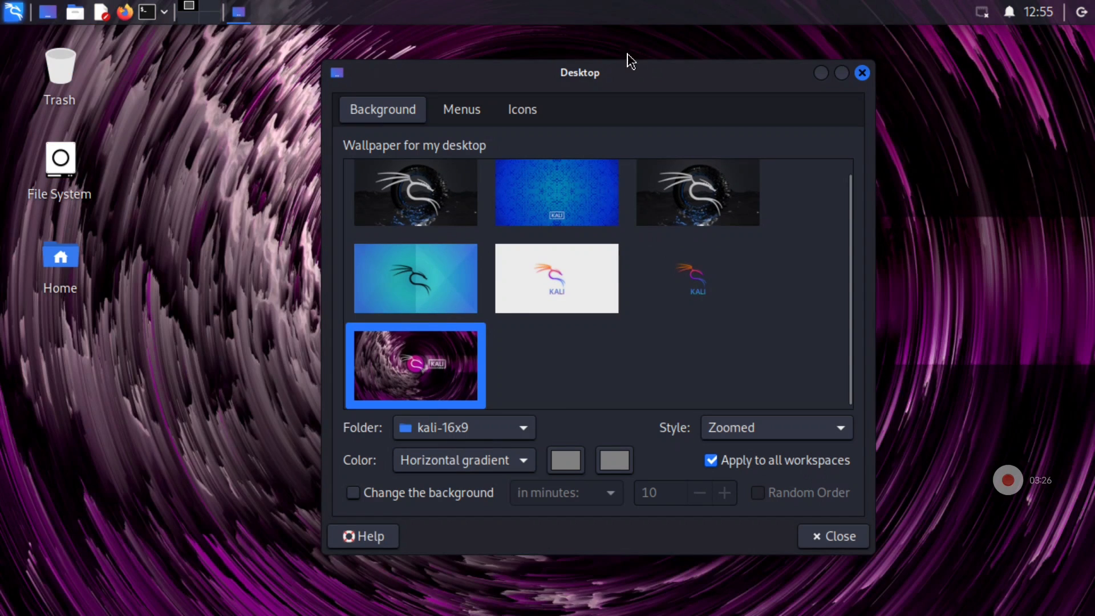